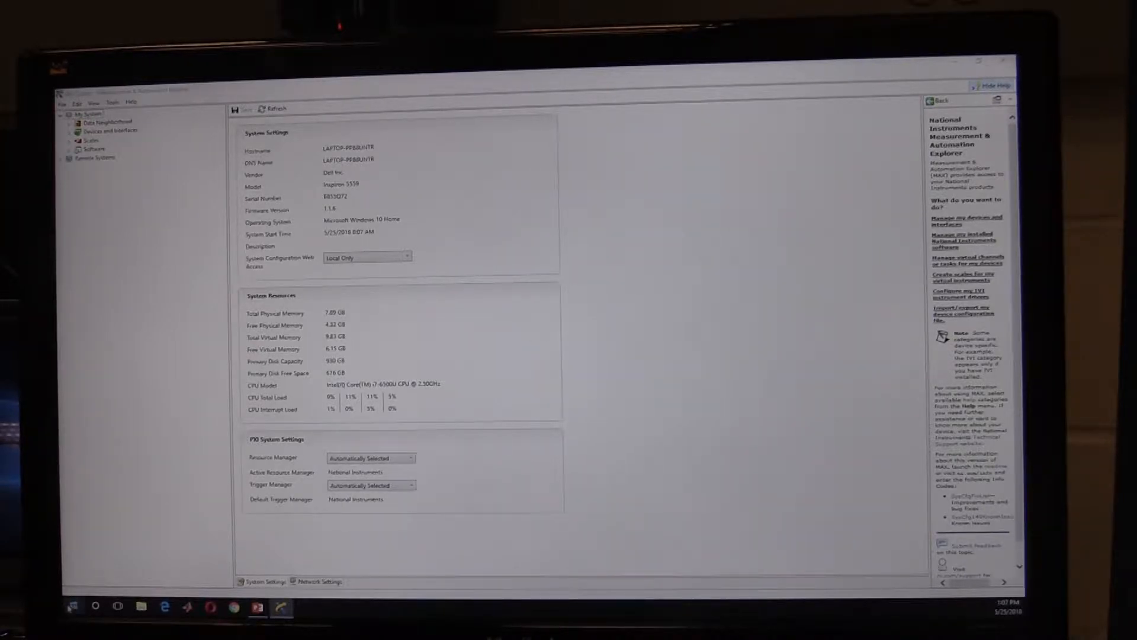
- Launch Measurement & Automation Explorer and expand Devices and Interfaces under My System
click(71, 607)
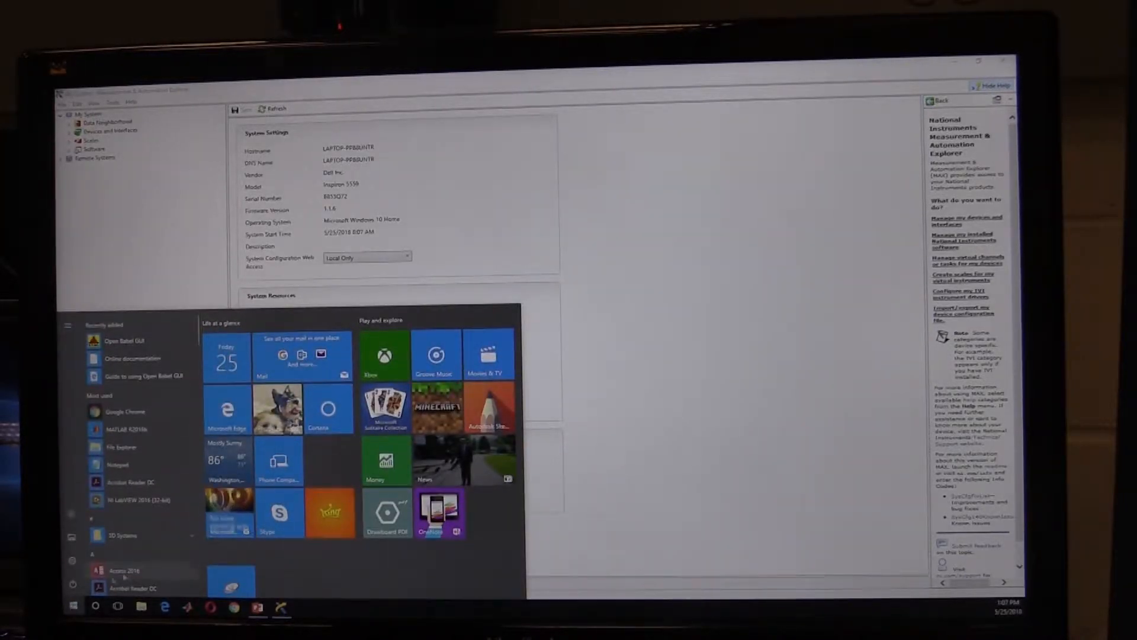
text(mai)
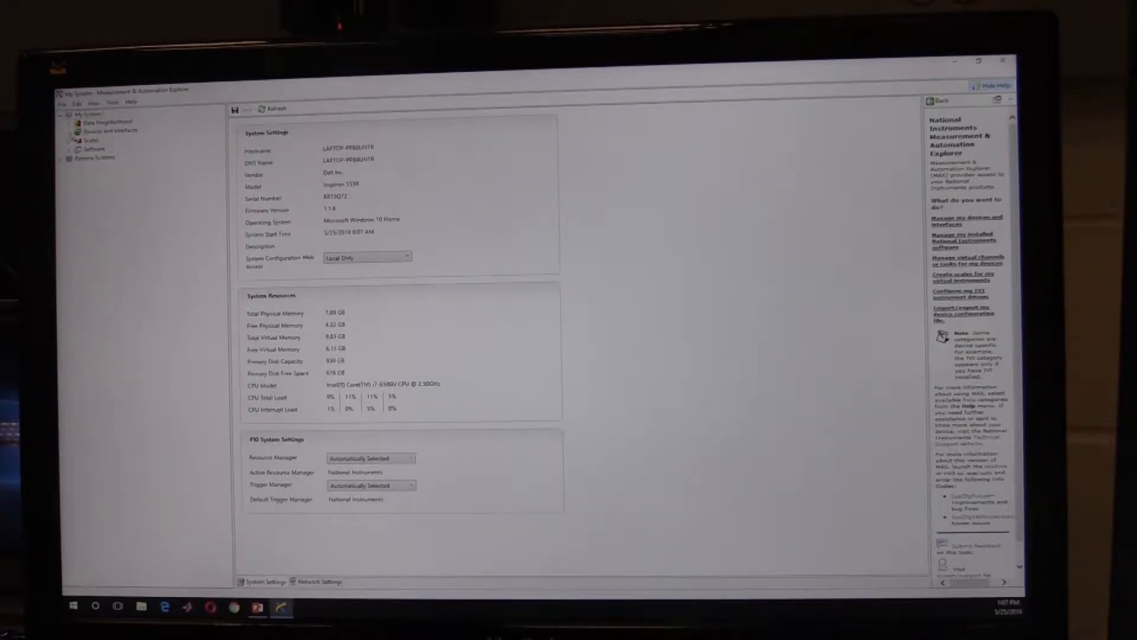
click(109, 130)
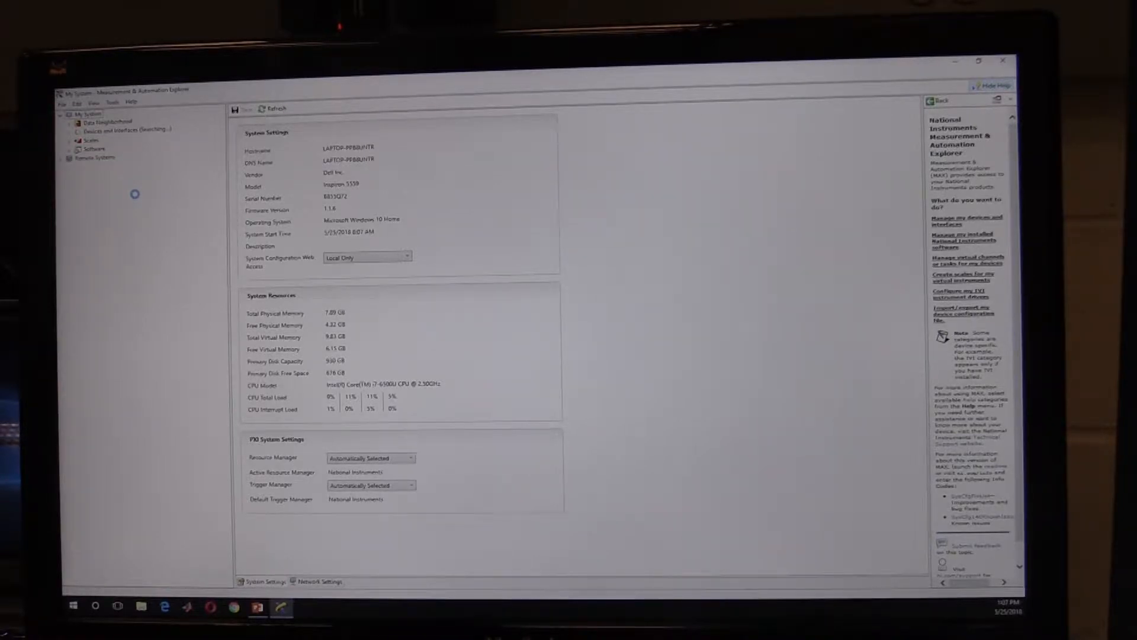
- Expand the GPIB-USB-HS "GPIB0" interface and select MODEL 2400 "GPIB0::24::INSTR"
click(116, 156)
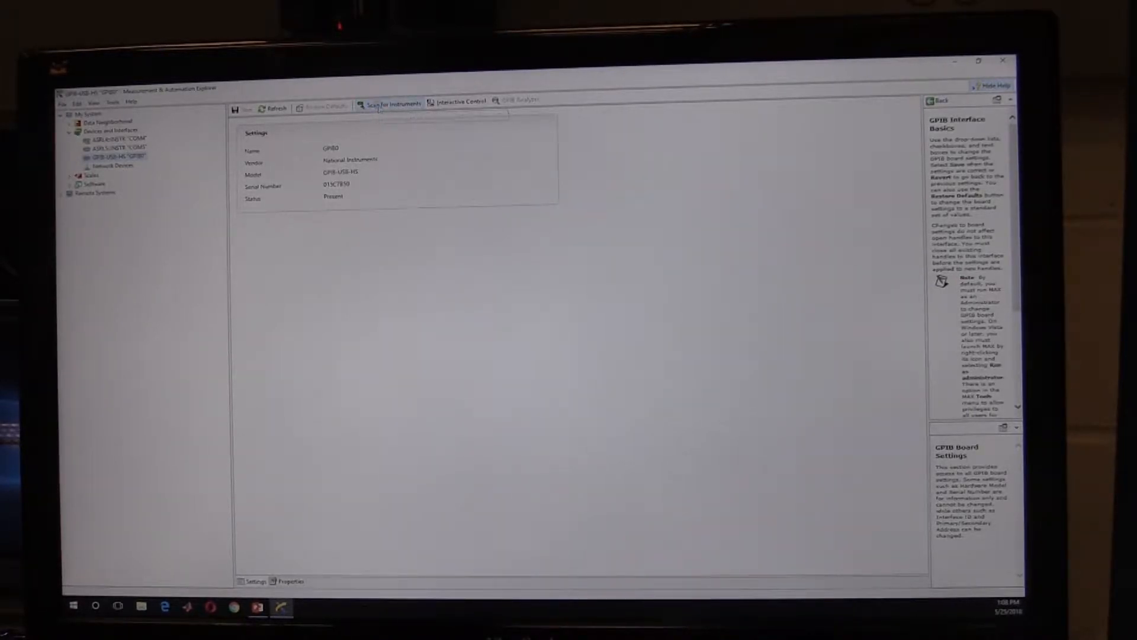
click(138, 164)
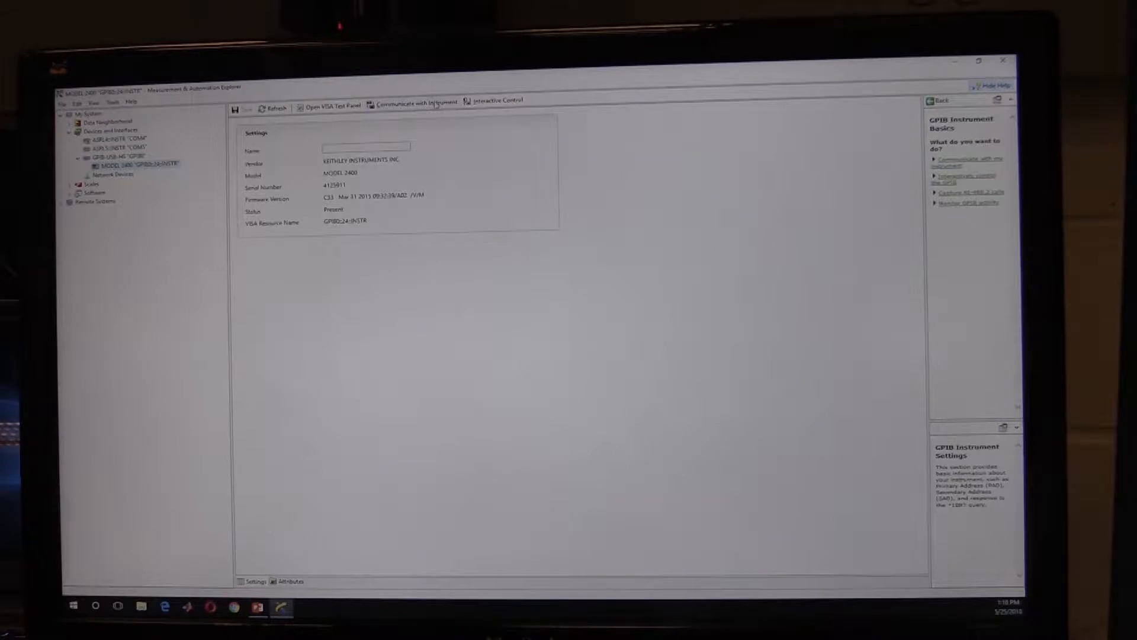
mouse_move(411, 99)
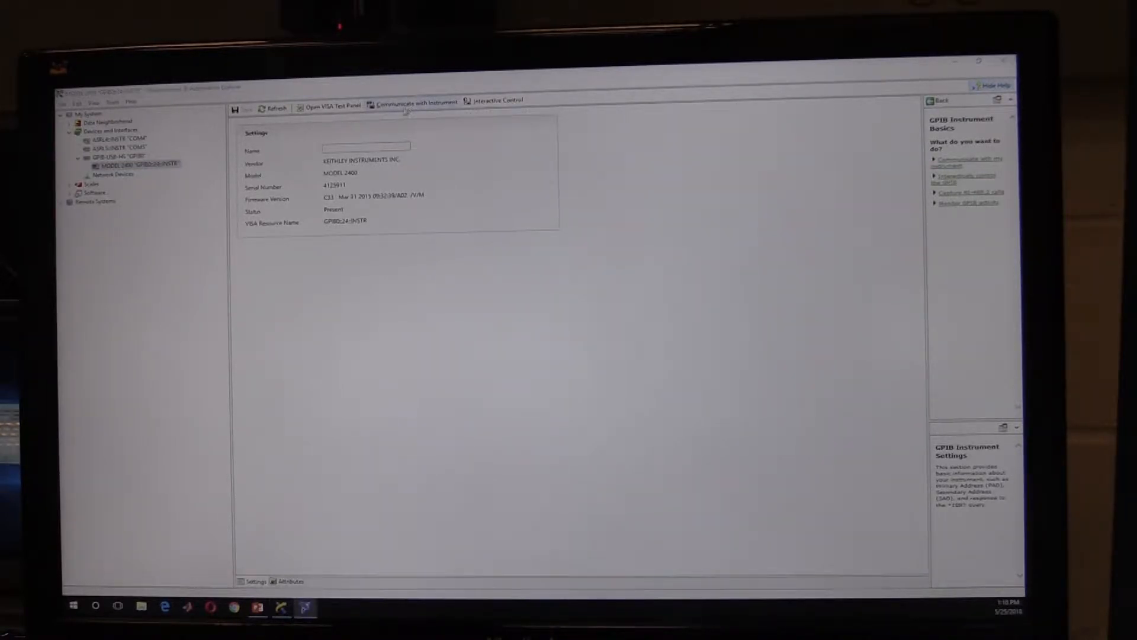
- Query *IDN? in the NI-488.2 Communicator and read back the Keithley 2400 identification string
click(414, 99)
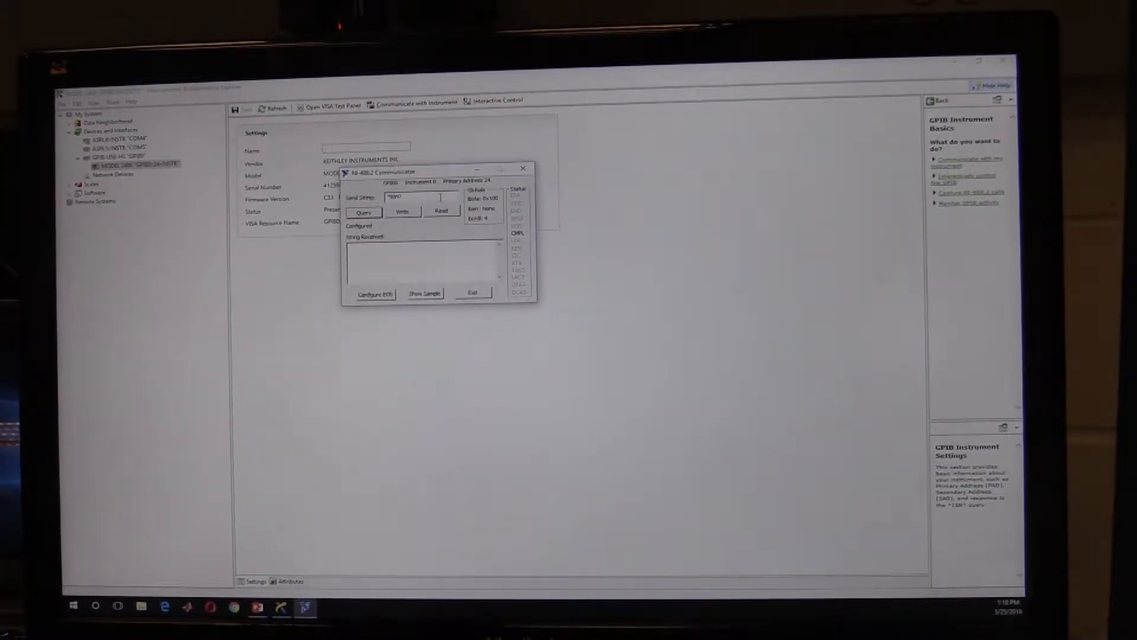
triple_click(420, 198)
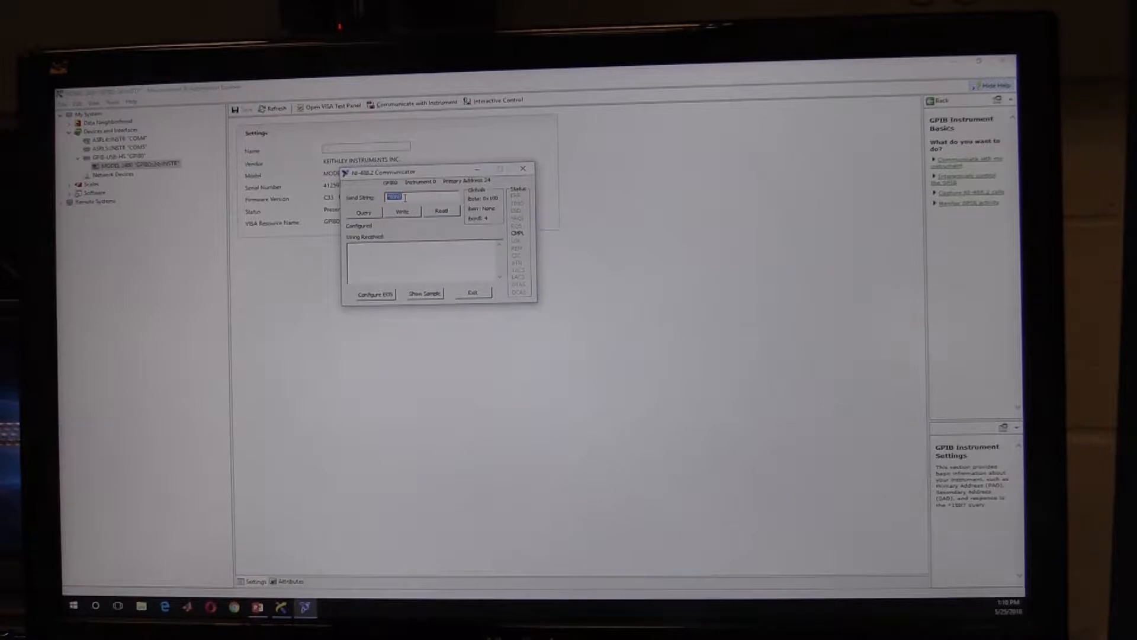
click(364, 212)
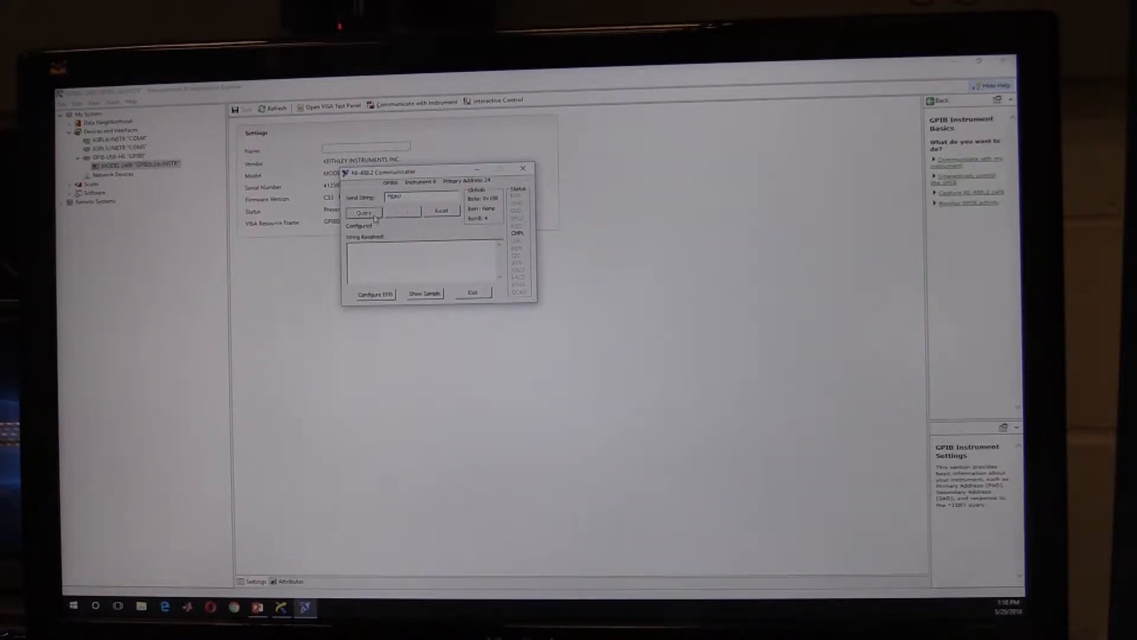
click(363, 212)
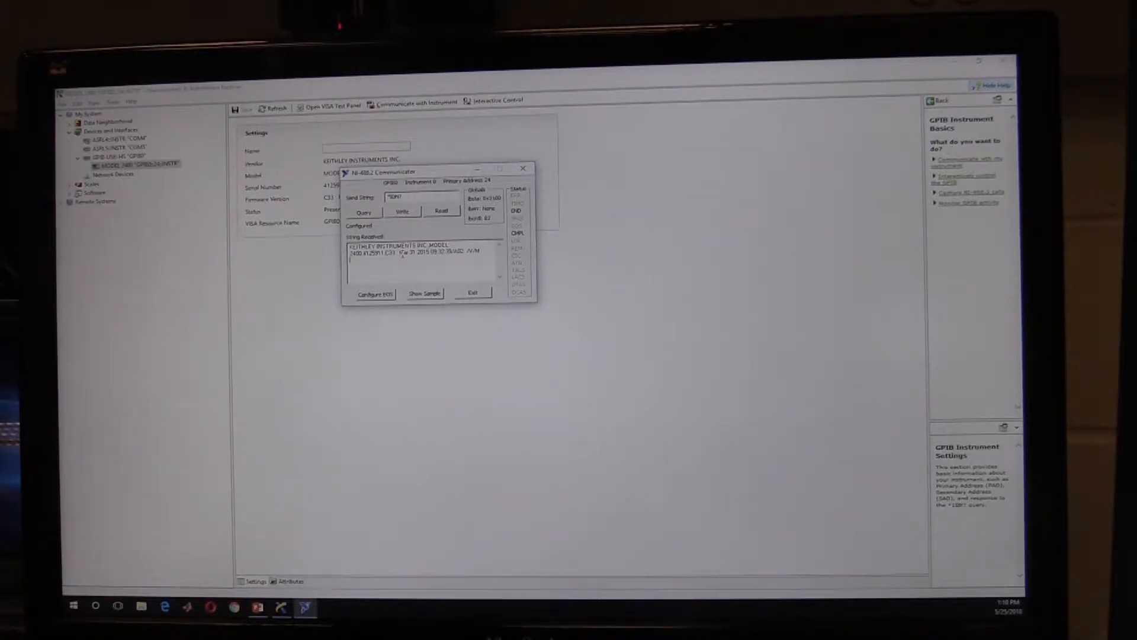
click(470, 293)
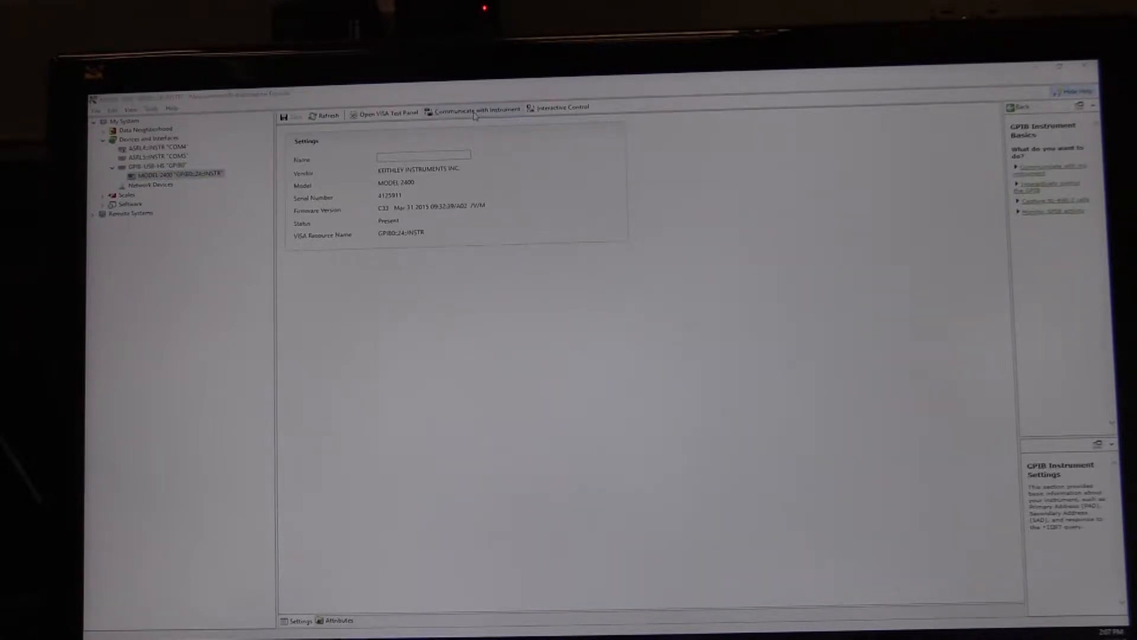
- Query READ? in the Communicator and inspect the returned Keithley 2400 measurement values
click(471, 108)
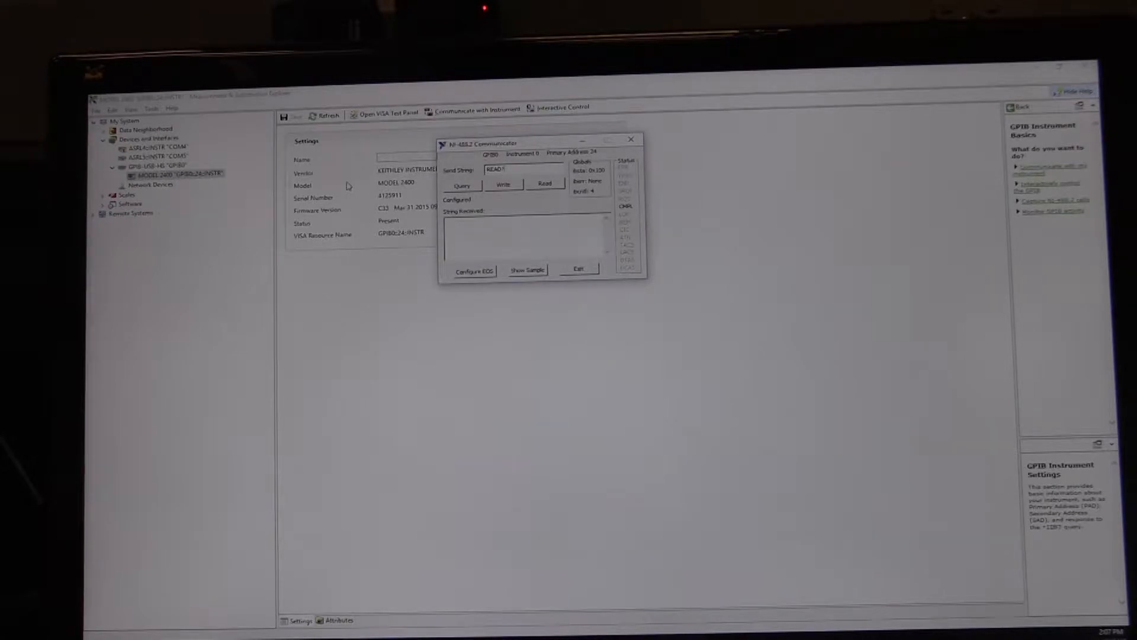
mouse_move(356, 192)
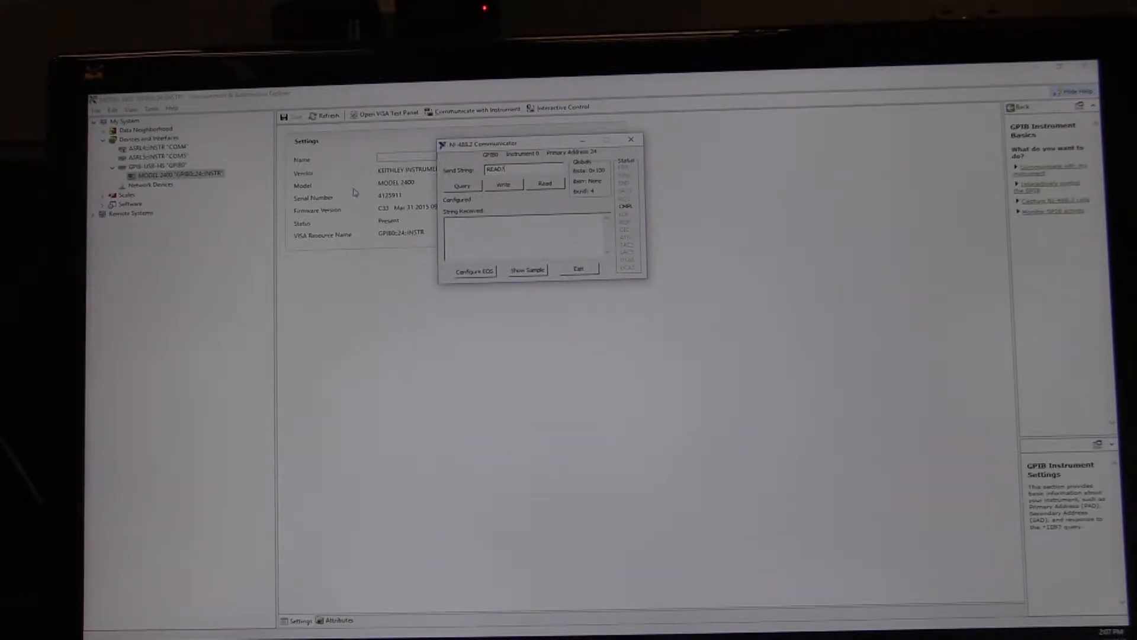
click(461, 185)
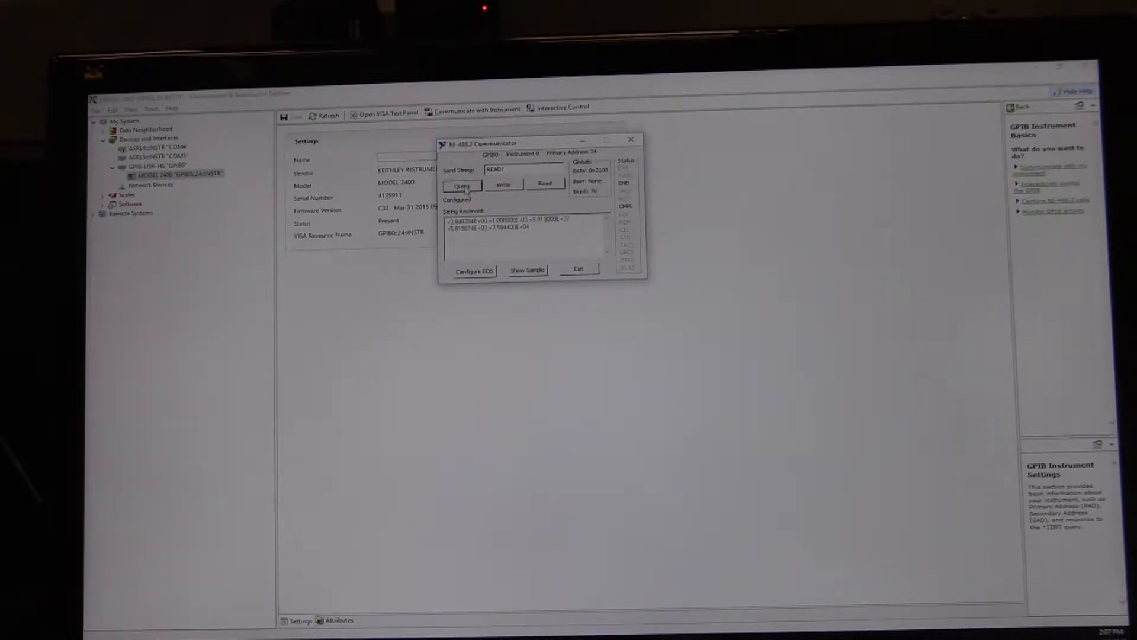
click(462, 186)
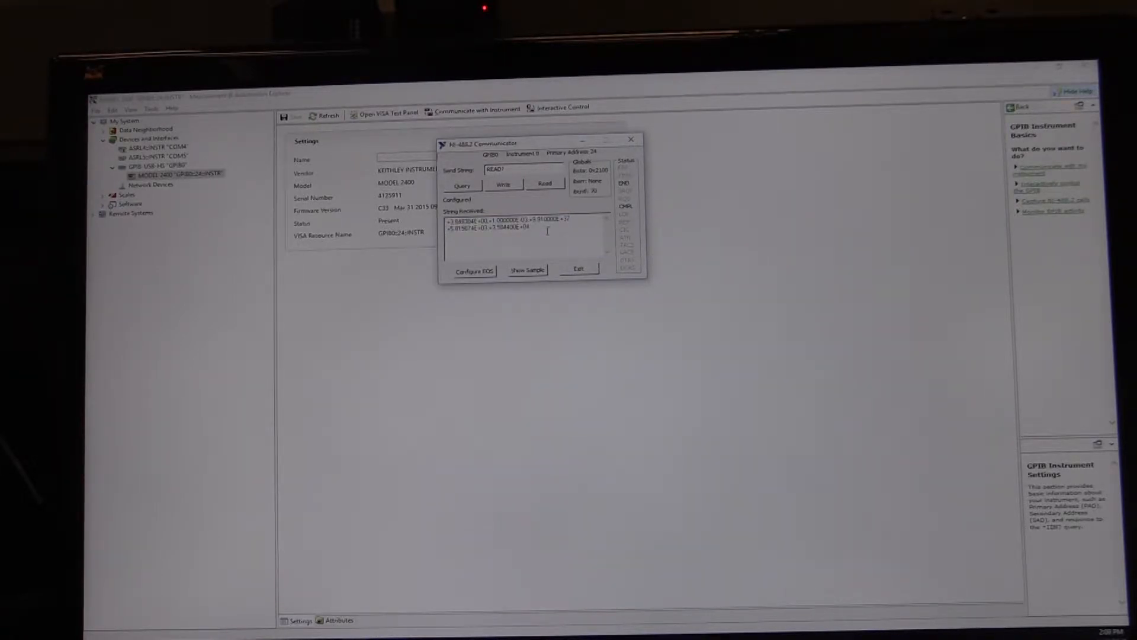
double_click(486, 219)
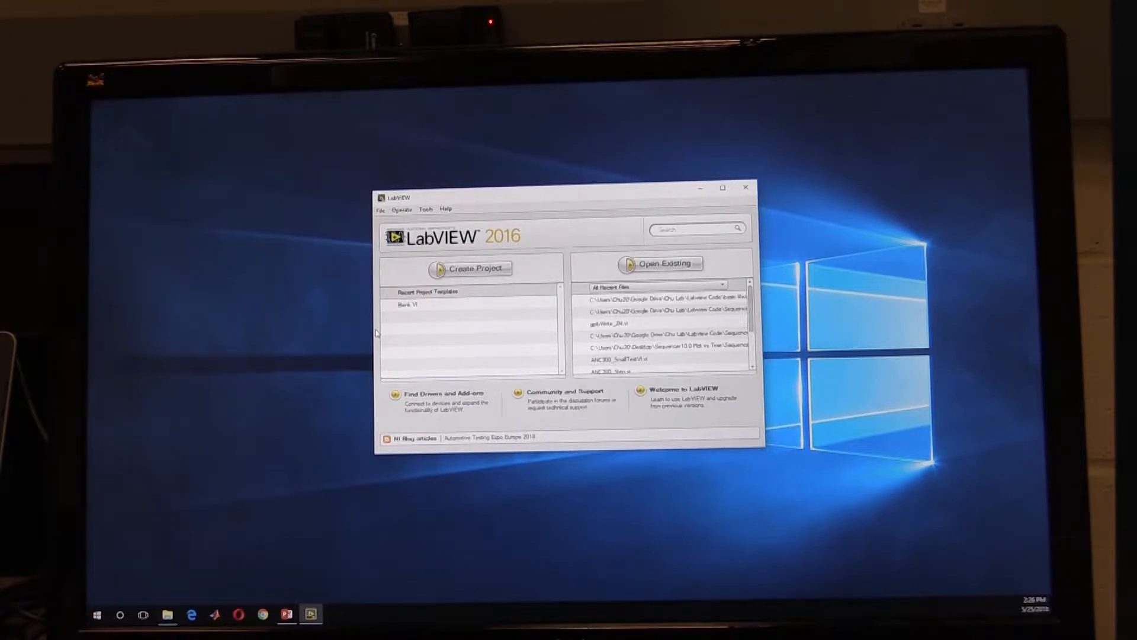
mouse_move(427, 318)
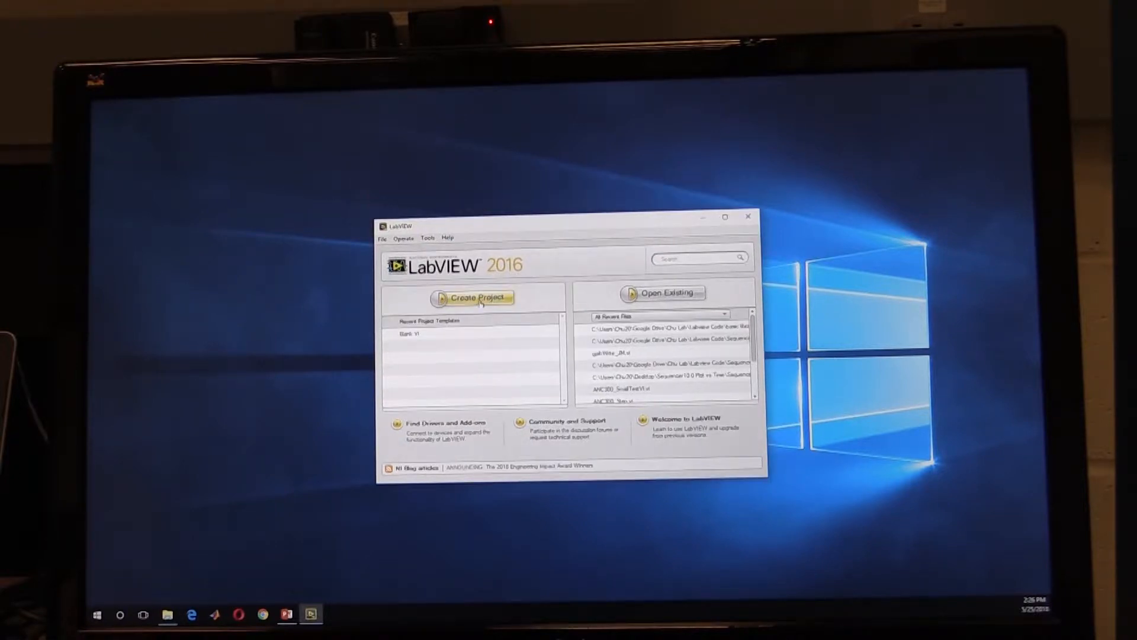
- Create a new blank VI from the LabVIEW Getting Started window
click(747, 216)
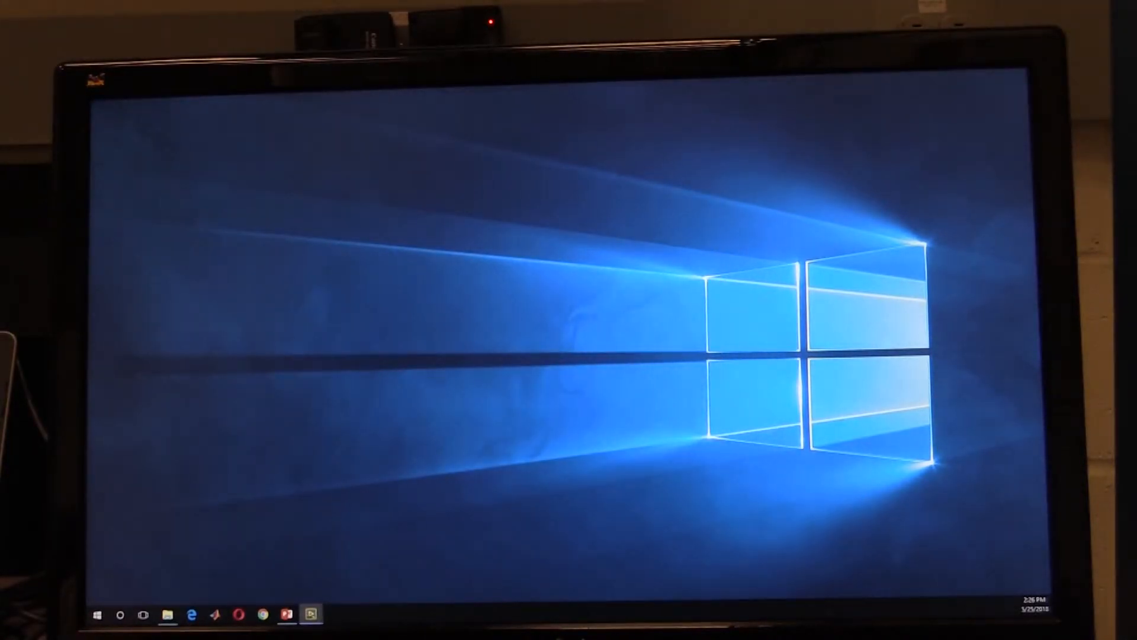
click(311, 615)
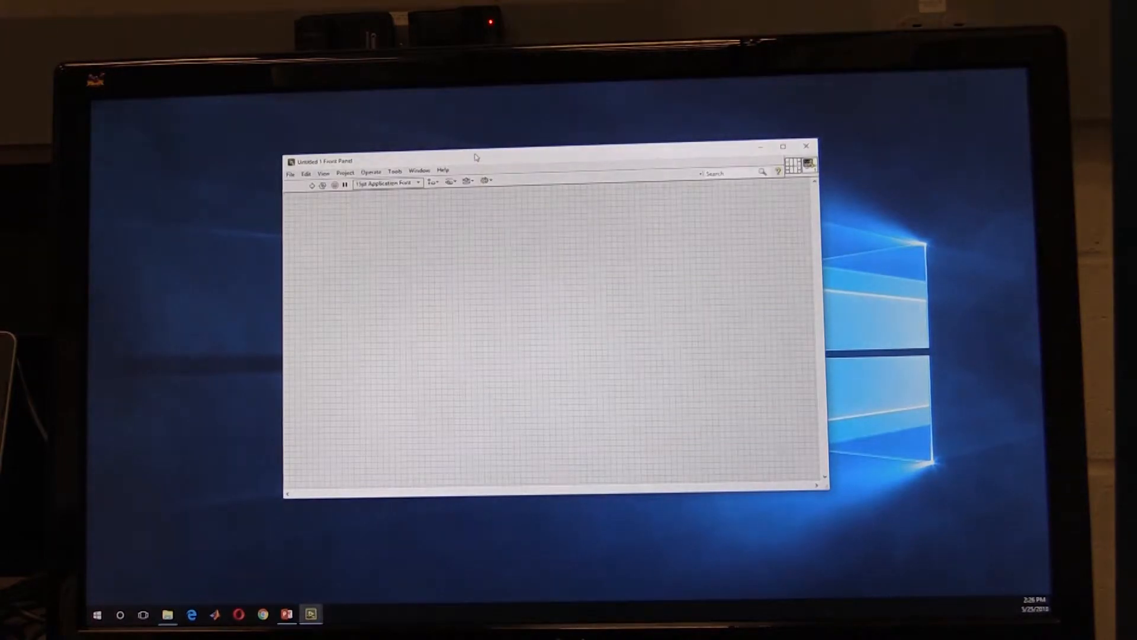
- Move the front panel aside so the block diagram can be worked on beside it
drag(475, 156, 434, 180)
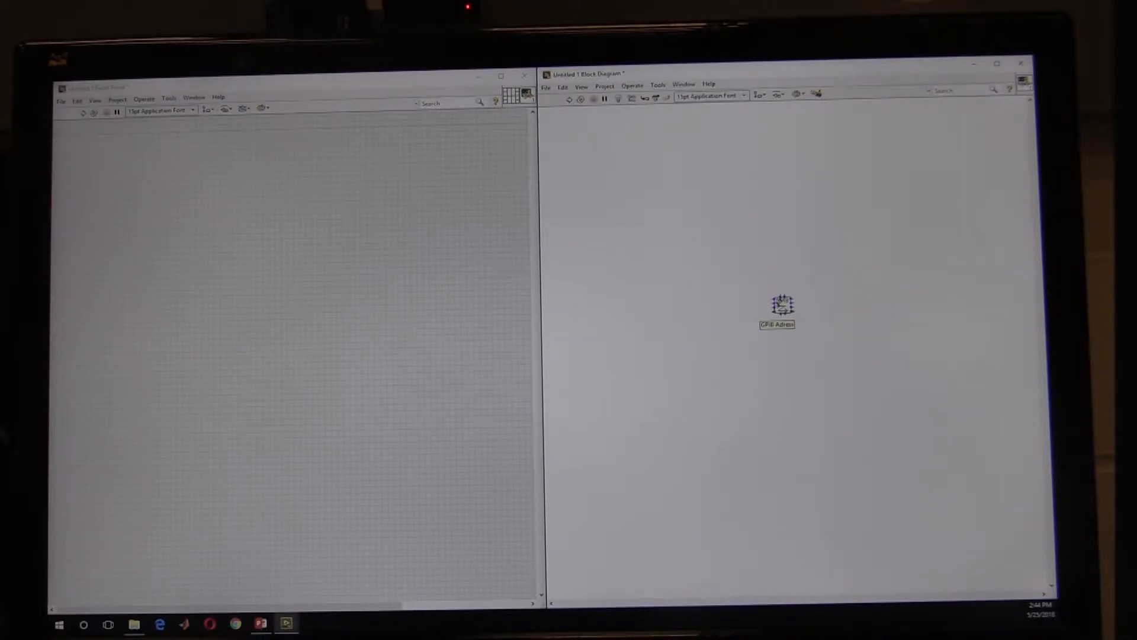
- Add an address constant, a READ? string constant and a data-string-out indicator to the GPIB node
right_click(777, 305)
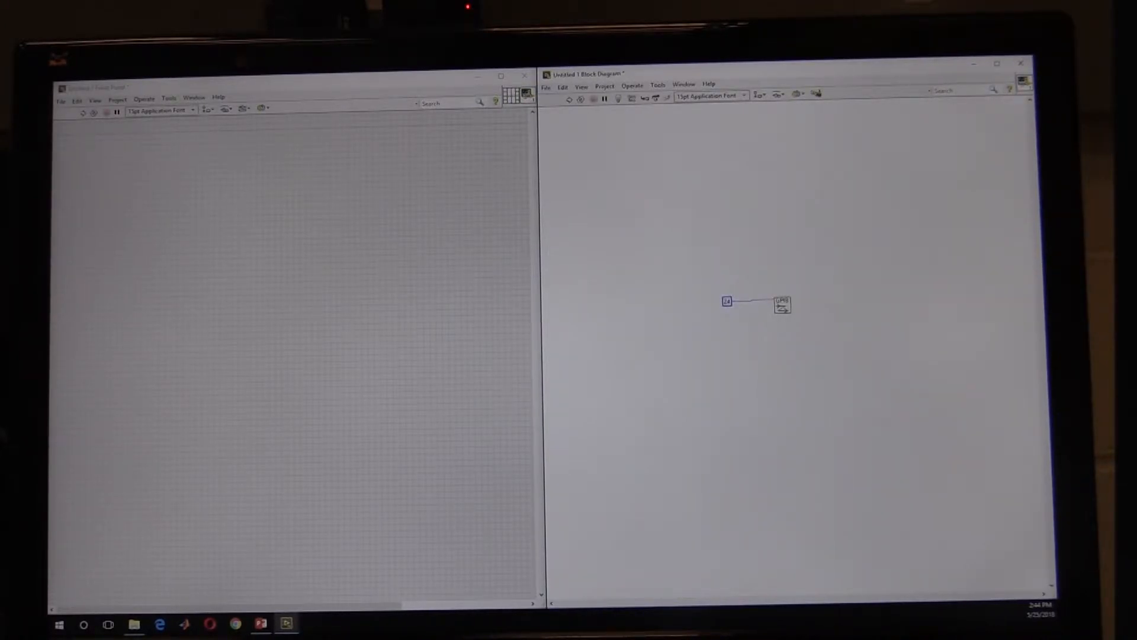
right_click(782, 305)
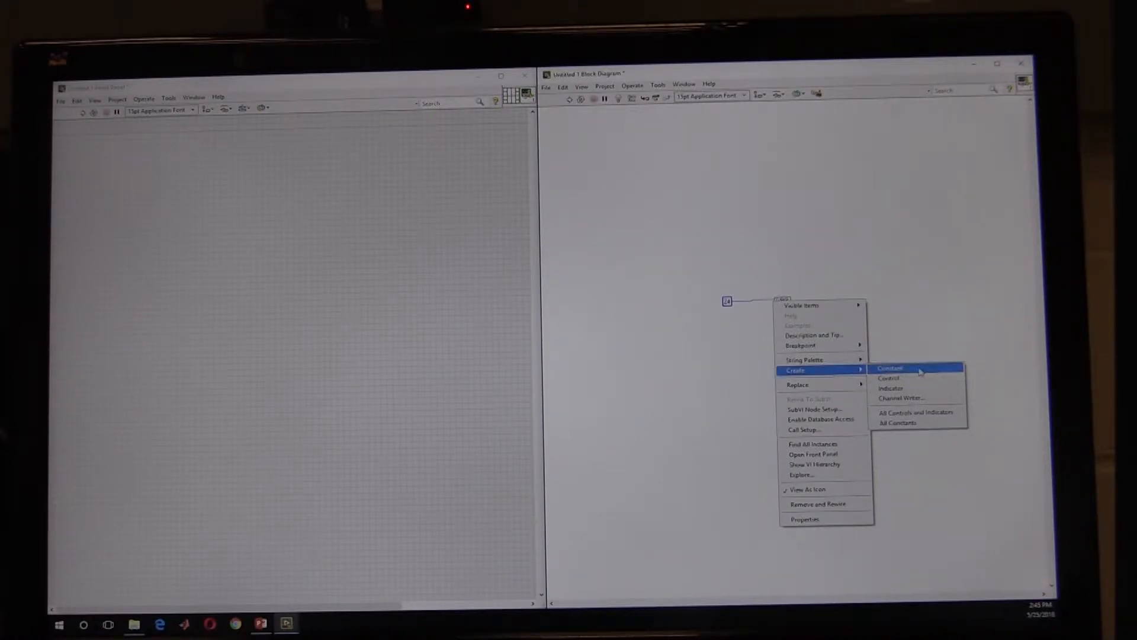
click(890, 369)
text(READ?)
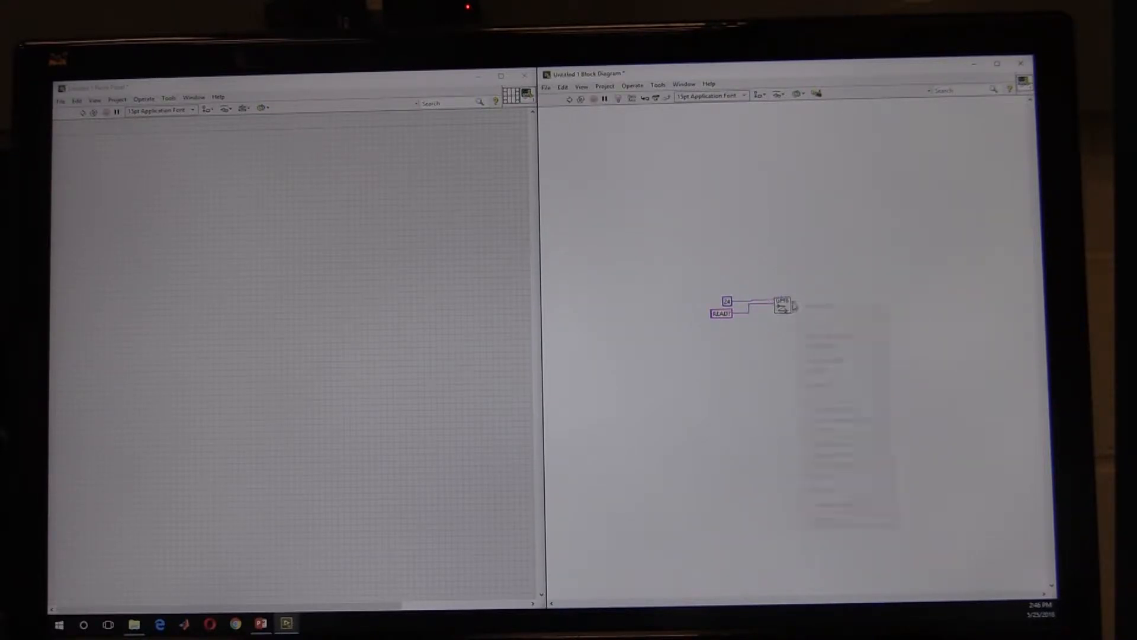
right_click(783, 302)
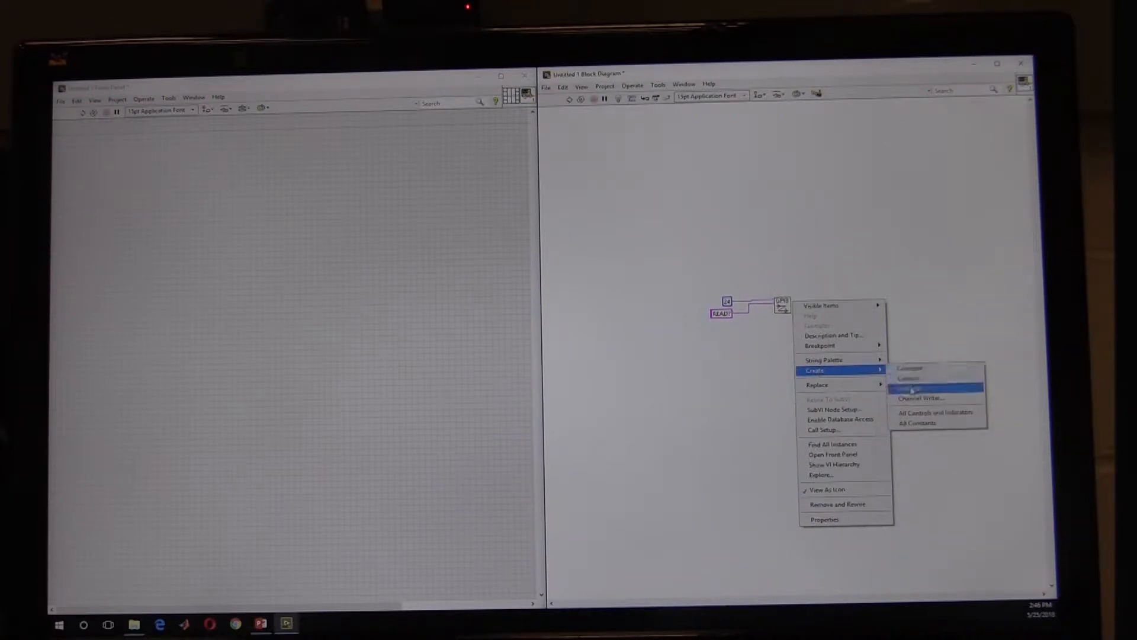
click(908, 389)
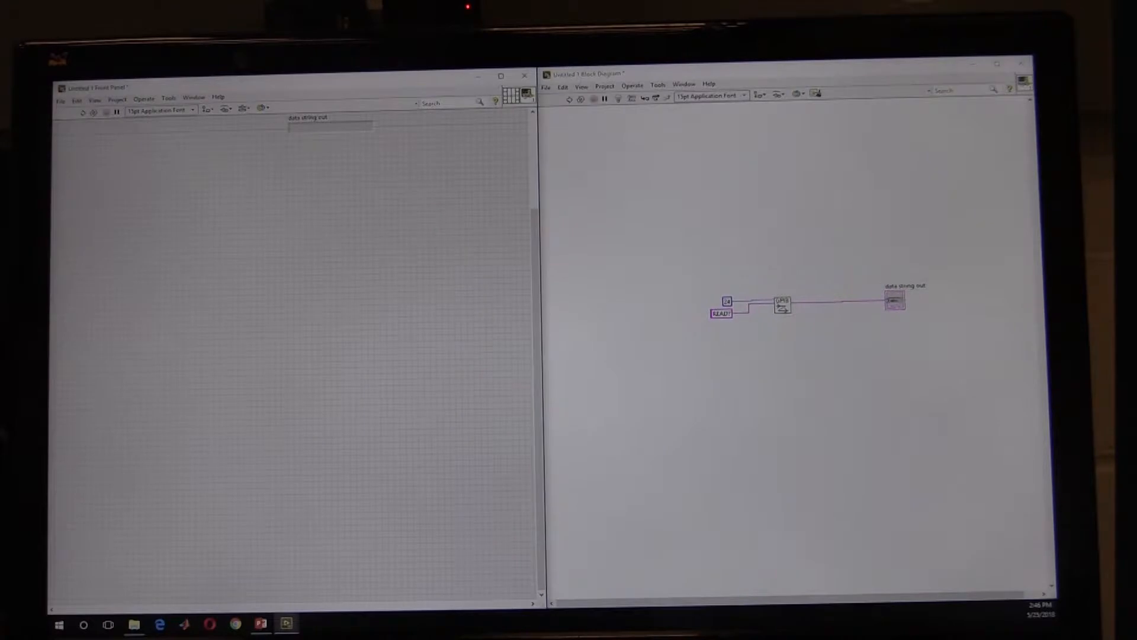
drag(331, 126, 359, 237)
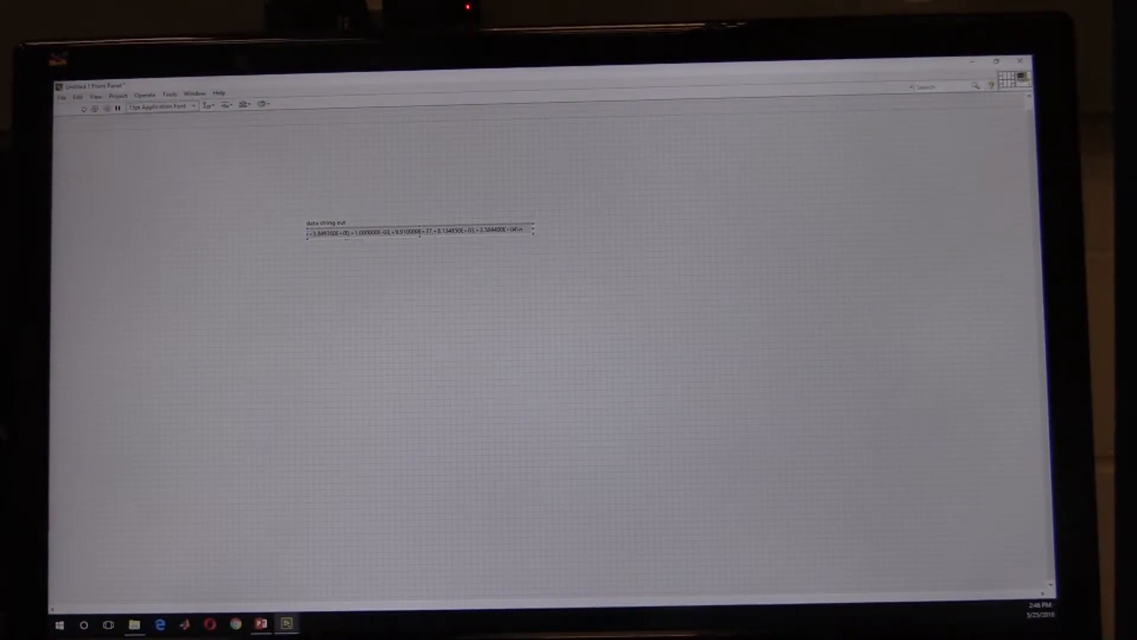
- Rearrange the block diagram elements for tidier wiring
double_click(327, 232)
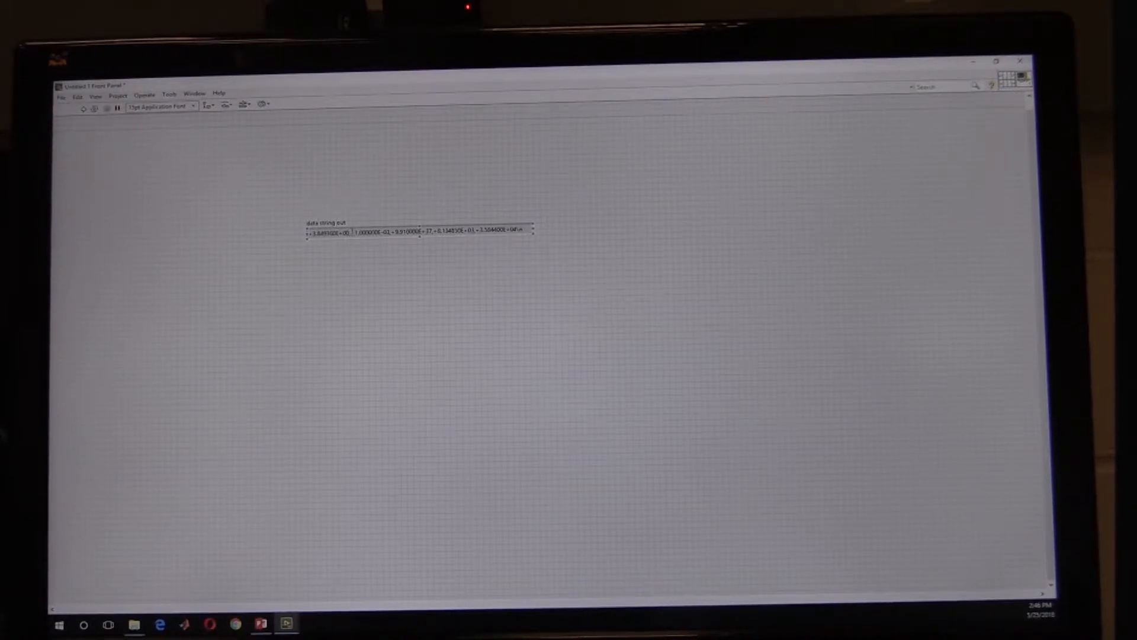
double_click(370, 230)
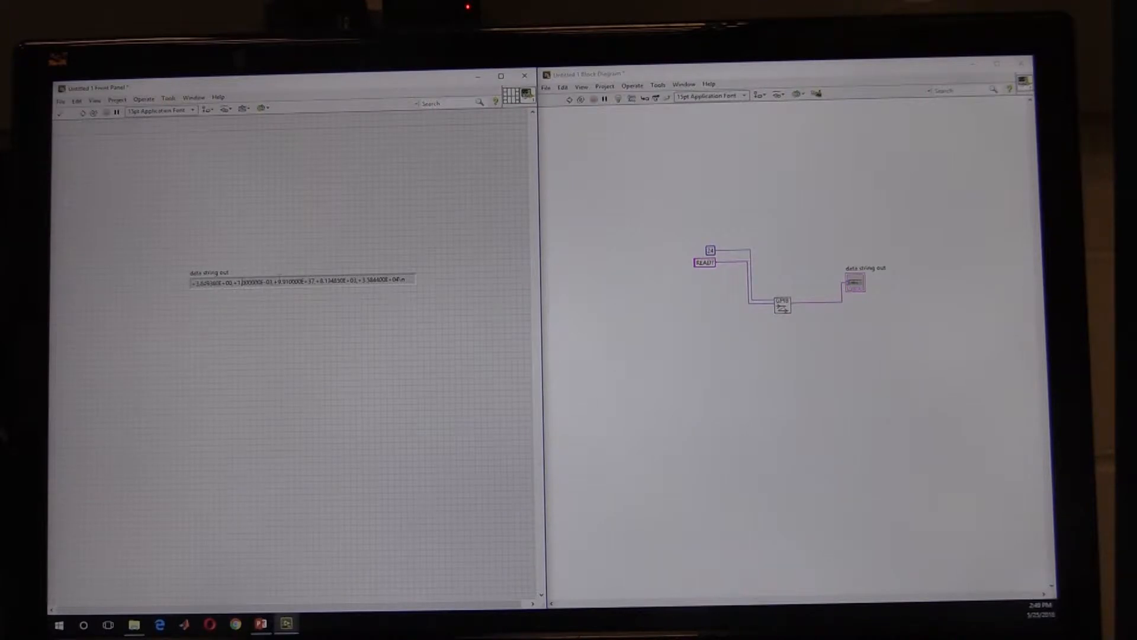
- Place Match Pattern on the read string with 'substring before match' and 'match + rest of string' indicators
right_click(806, 261)
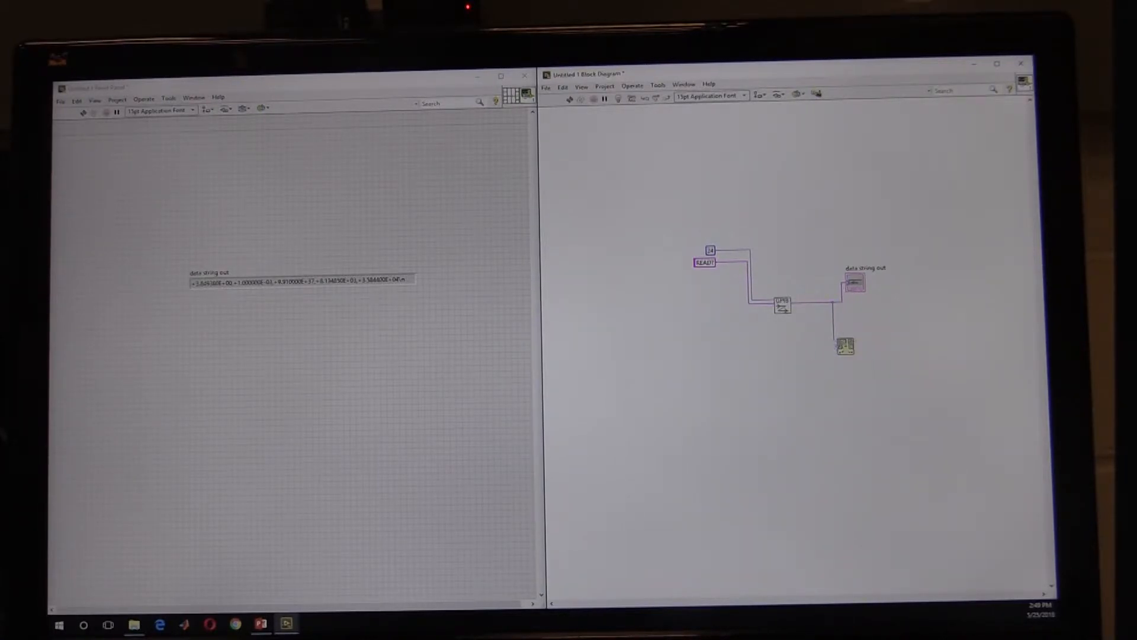
mouse_move(843, 346)
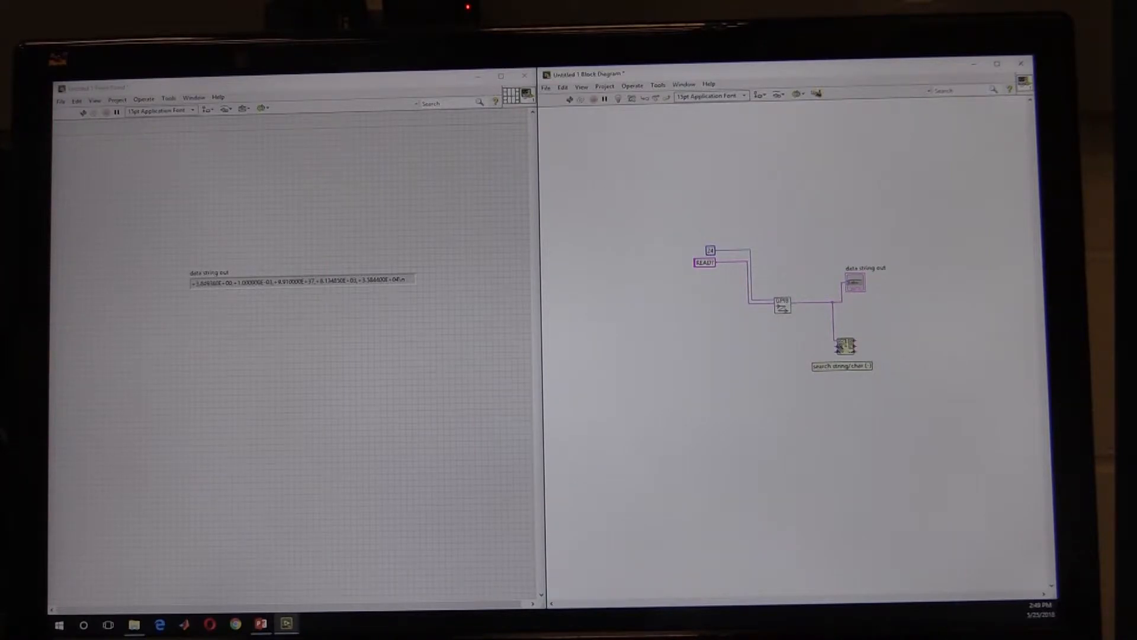
right_click(843, 348)
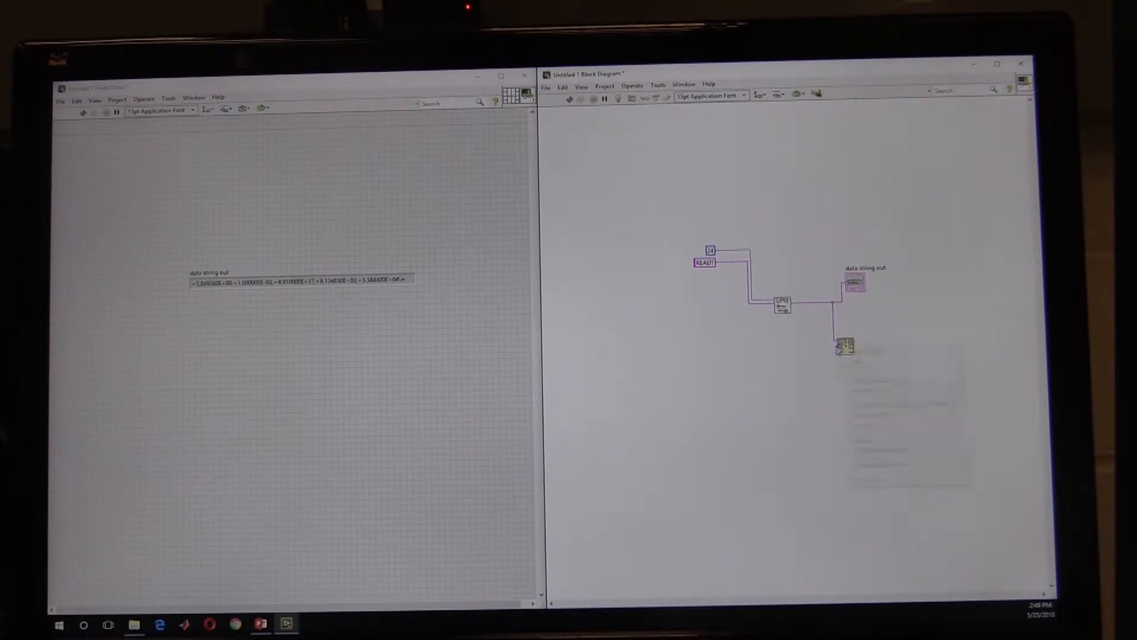
right_click(842, 341)
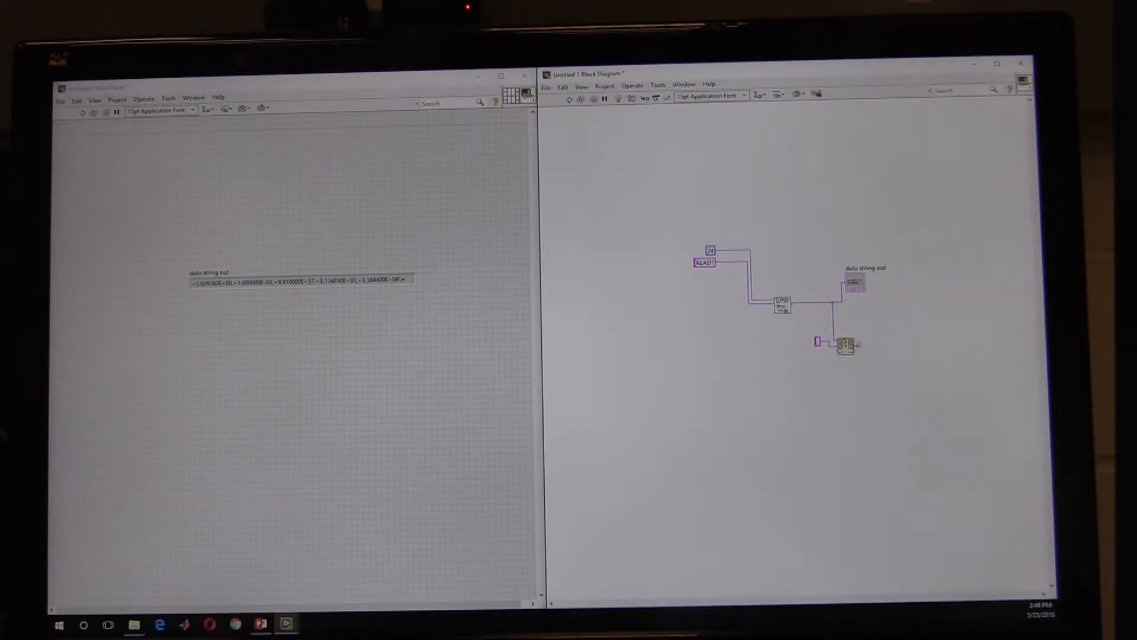
right_click(844, 345)
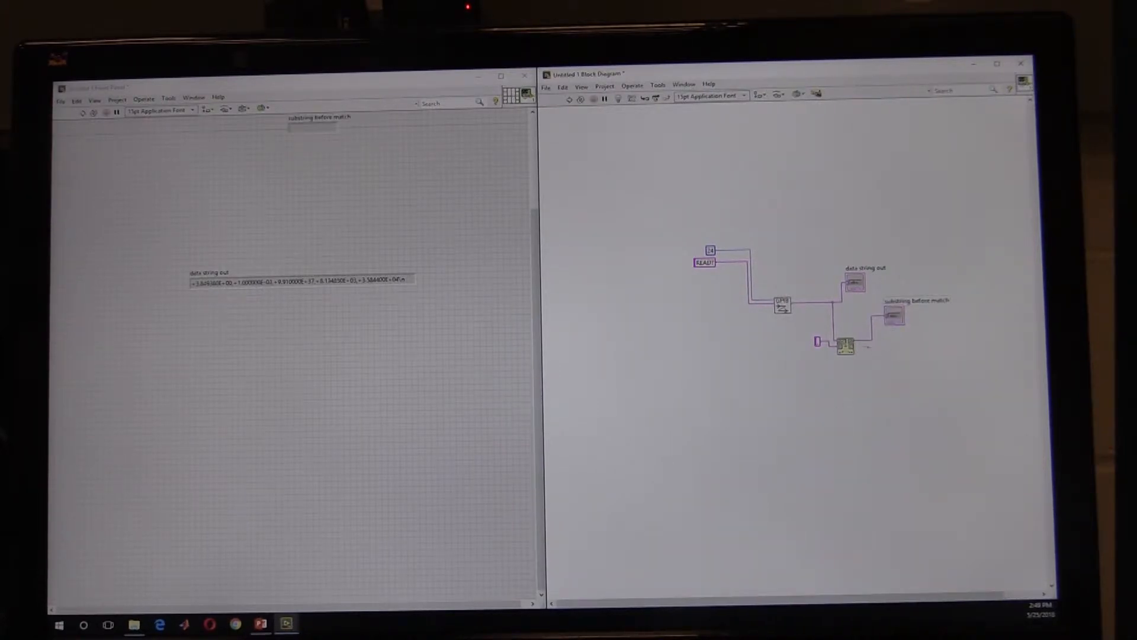
right_click(844, 345)
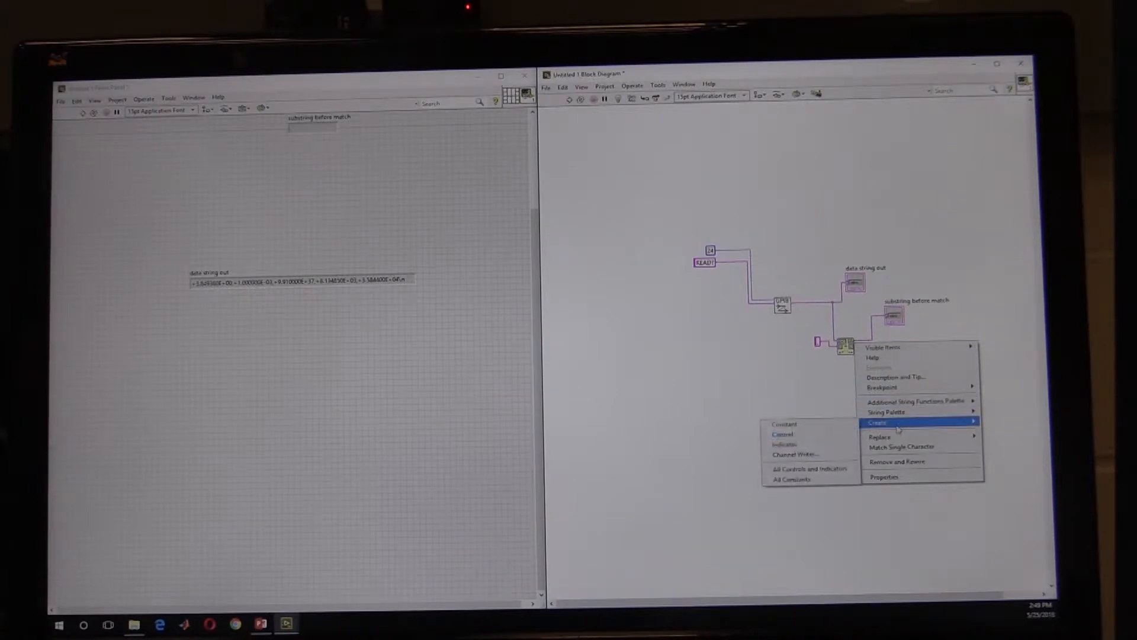
click(784, 444)
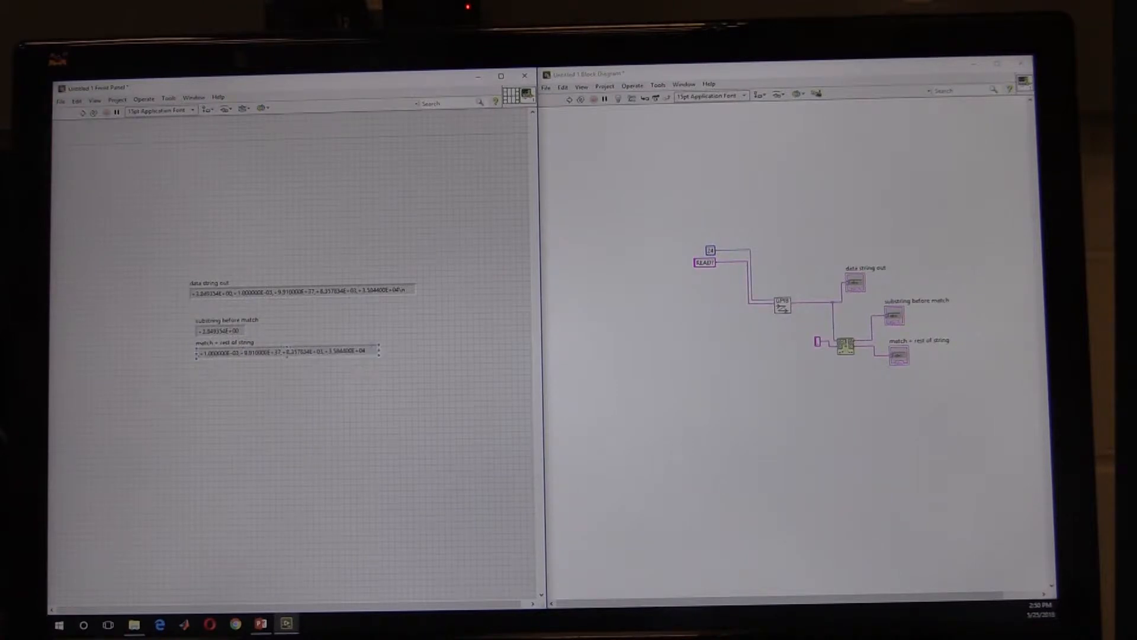
double_click(211, 351)
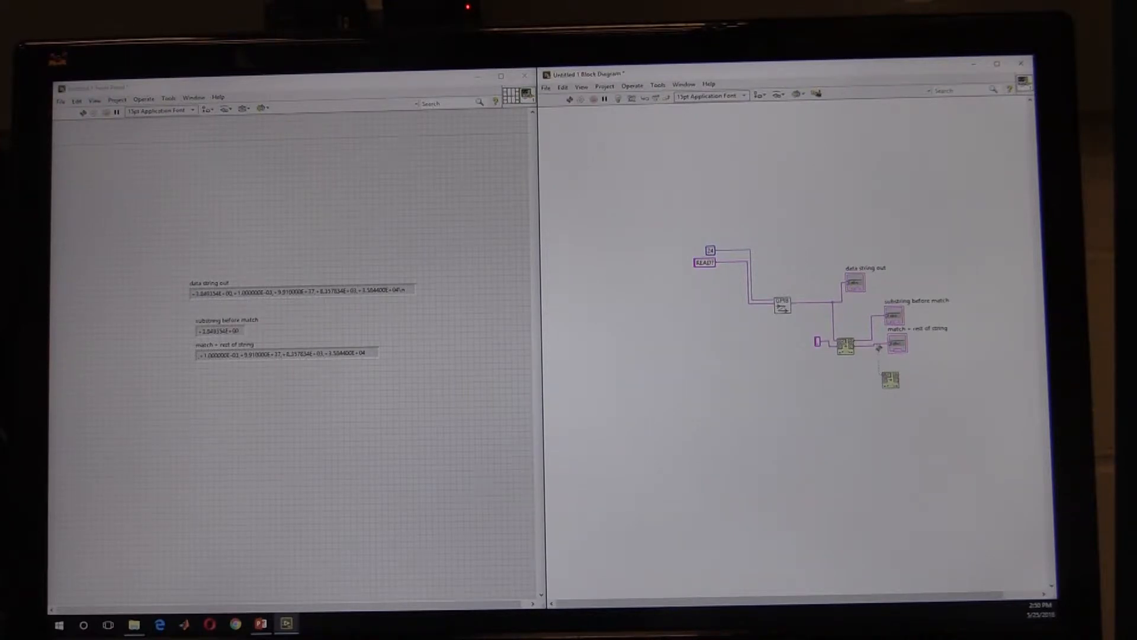
- Add a second Match Pattern with its pattern constant and a 'substring' indicator for the next value
right_click(889, 377)
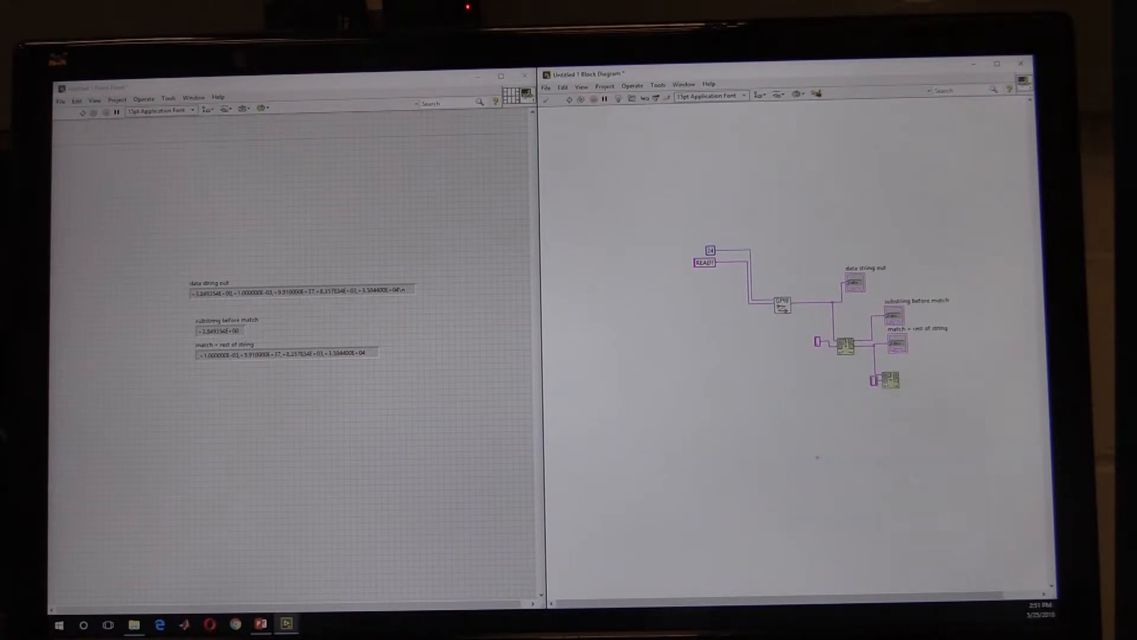
right_click(883, 380)
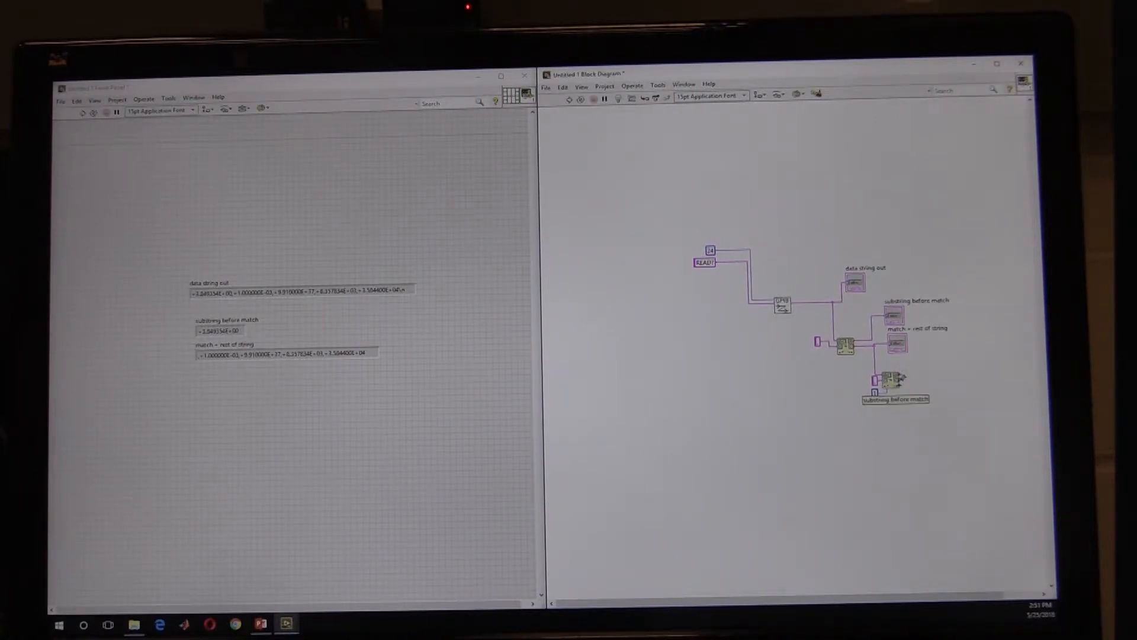
right_click(882, 380)
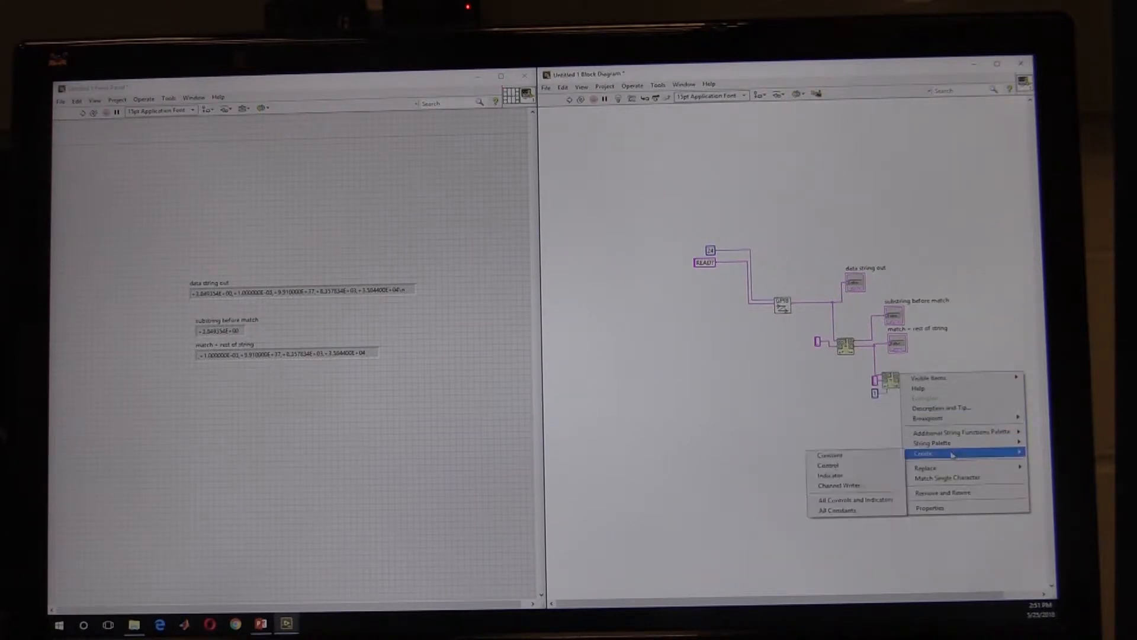
click(832, 474)
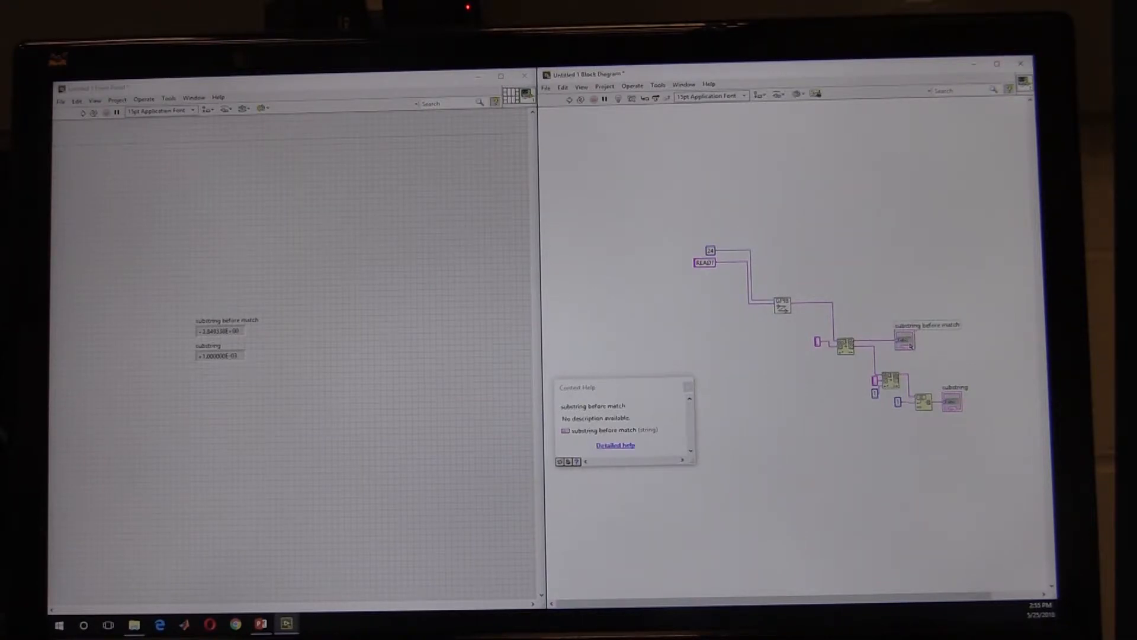
mouse_move(950, 401)
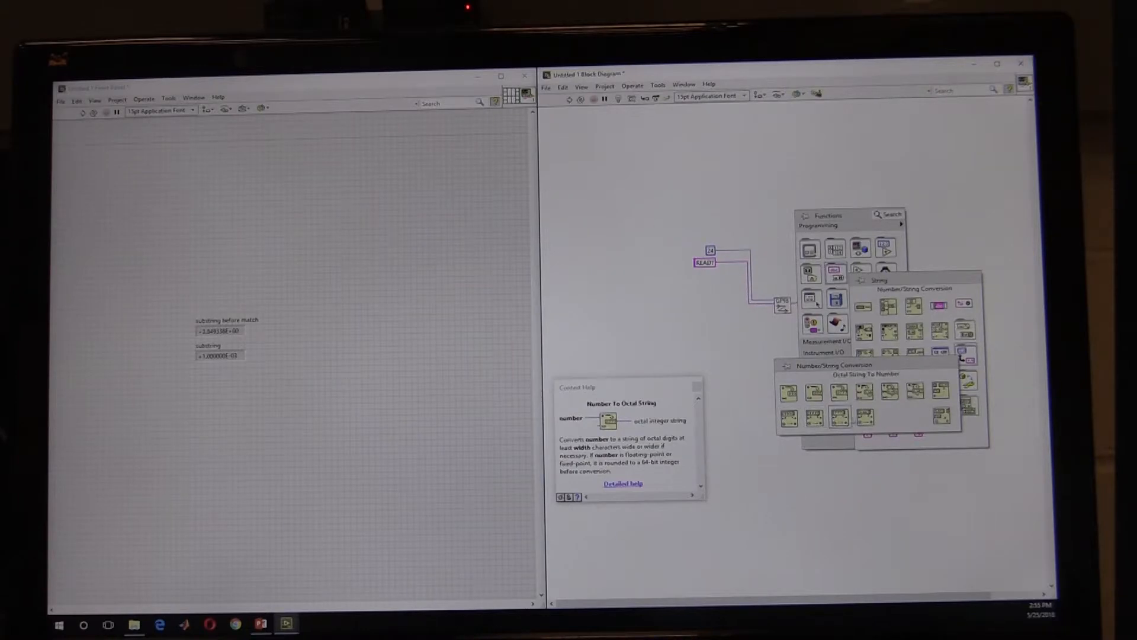
mouse_move(863, 415)
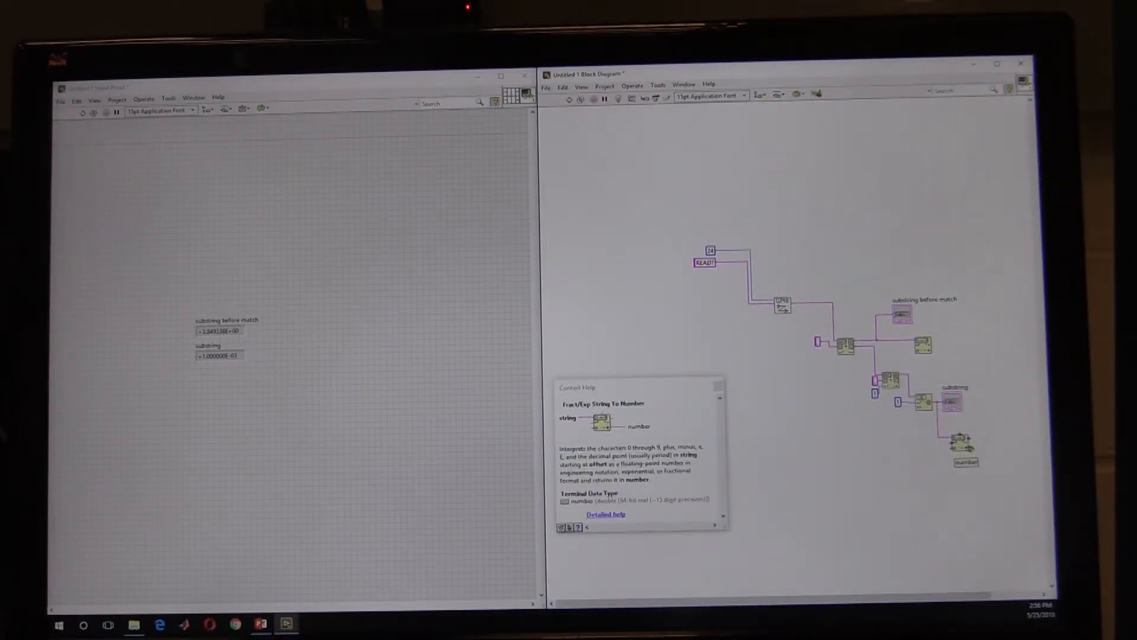
- Create the 'number' and 'number 2' numeric indicators on both string-to-number outputs
right_click(960, 439)
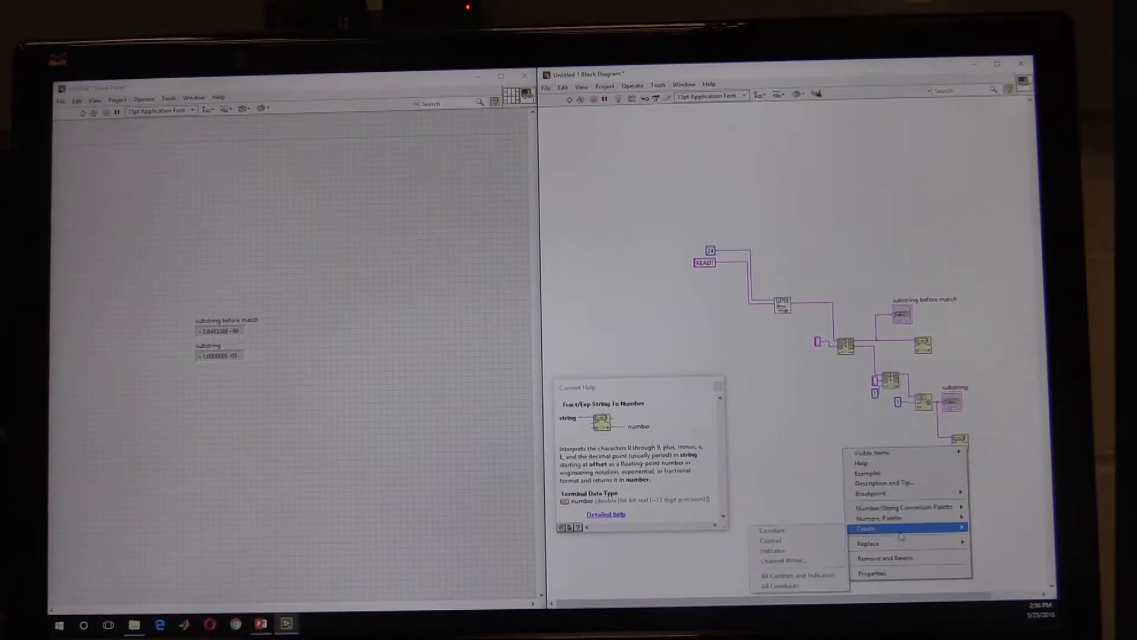
click(866, 540)
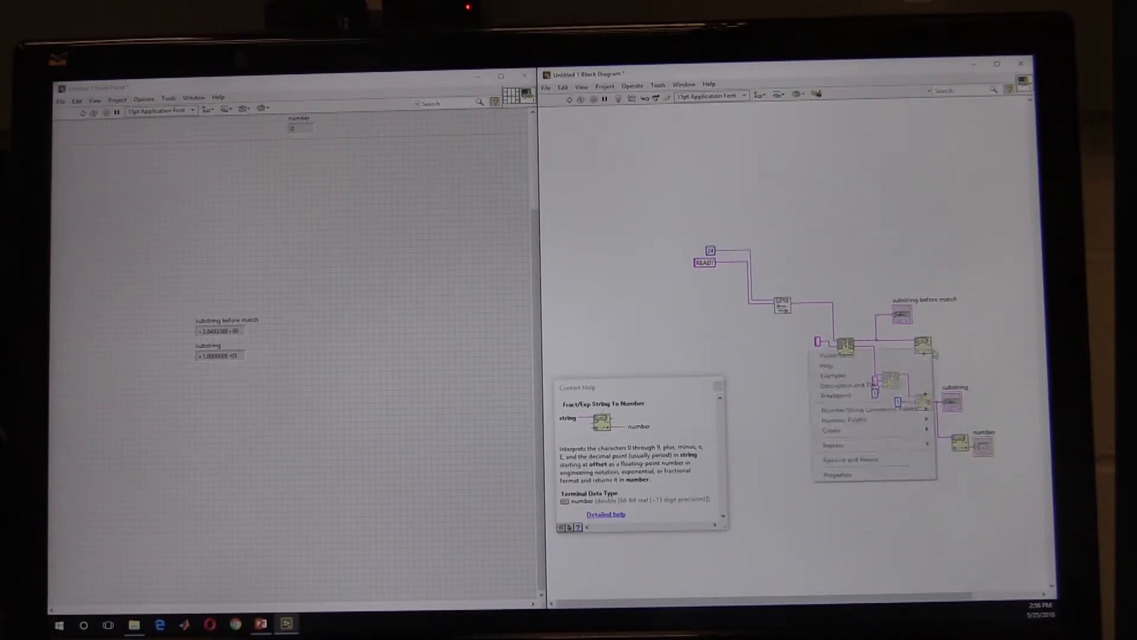
click(830, 428)
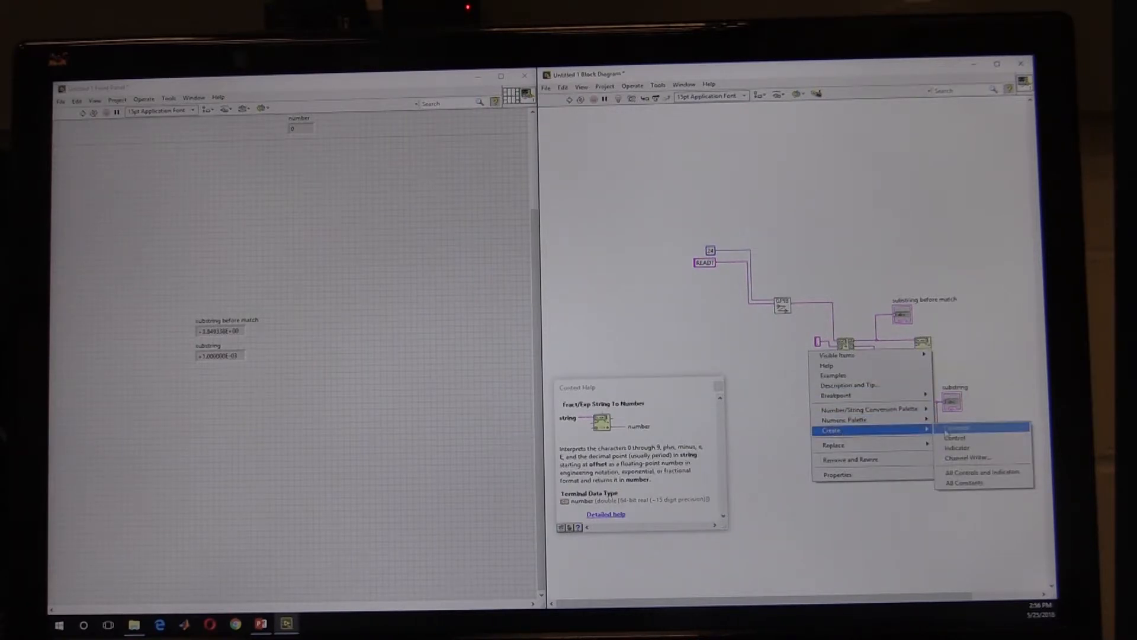
click(957, 437)
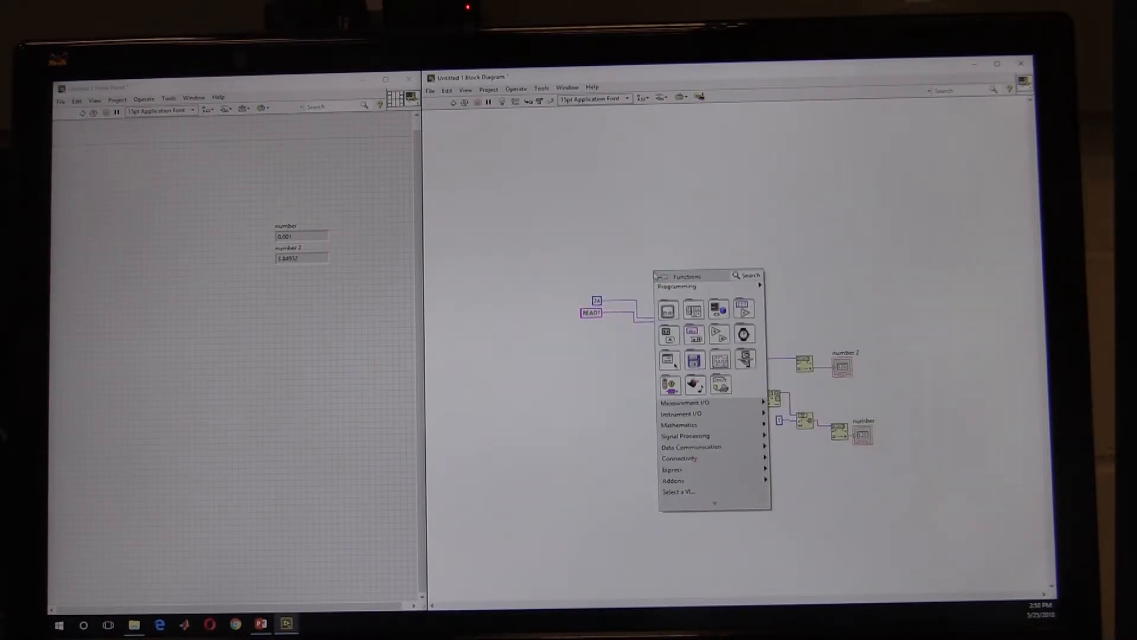
- Browse the Structures palette for a While Loop to wrap the diagram code
click(666, 309)
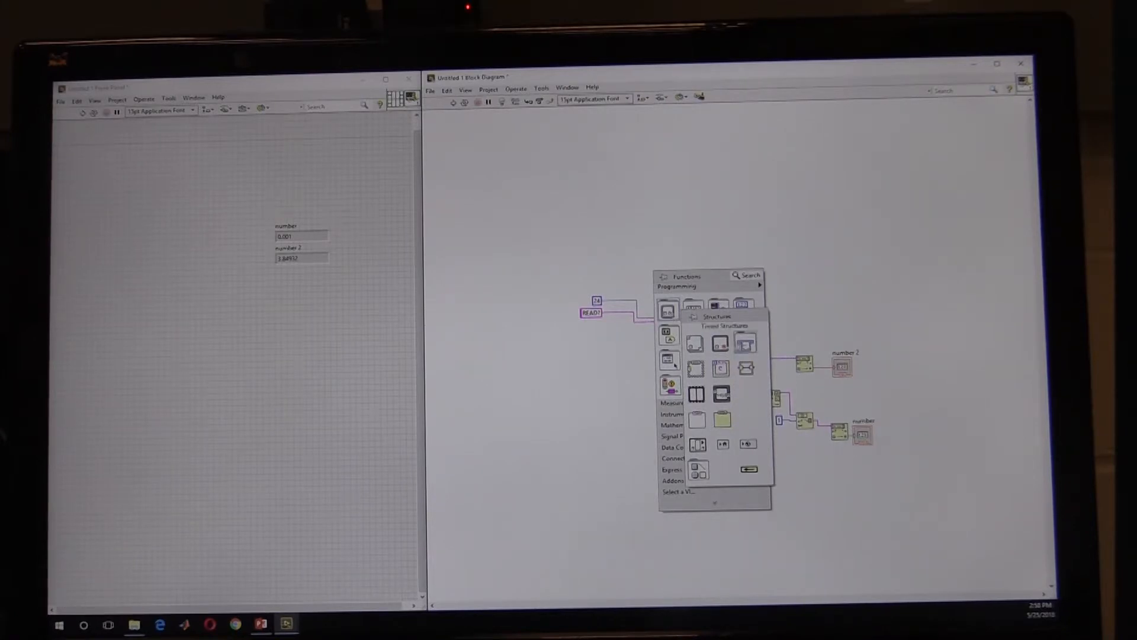
mouse_move(721, 344)
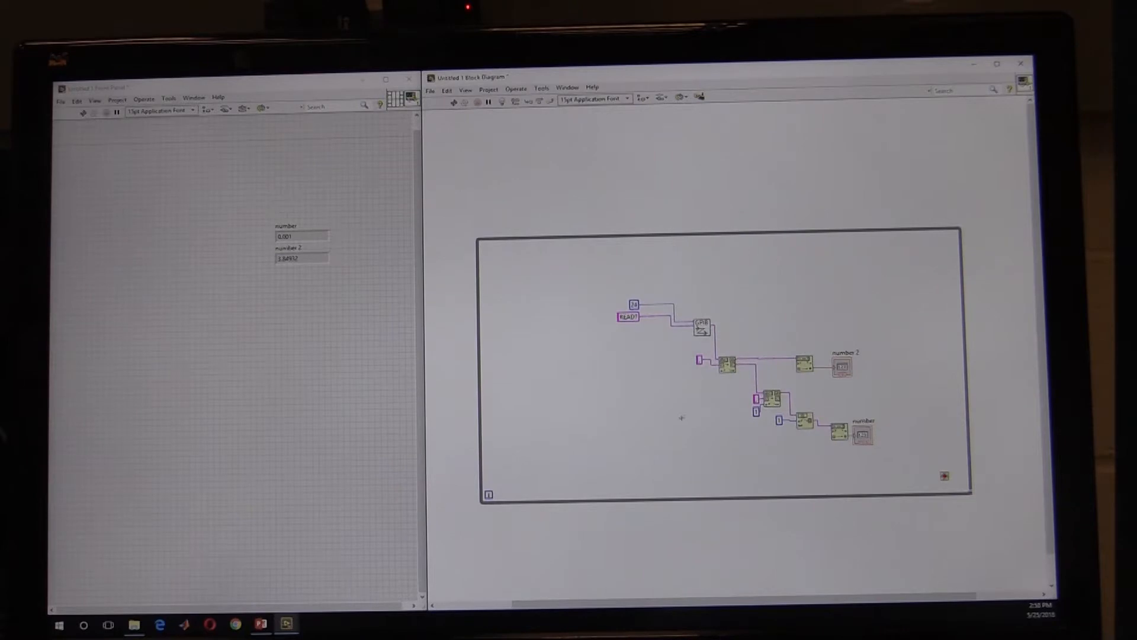
mouse_move(606, 280)
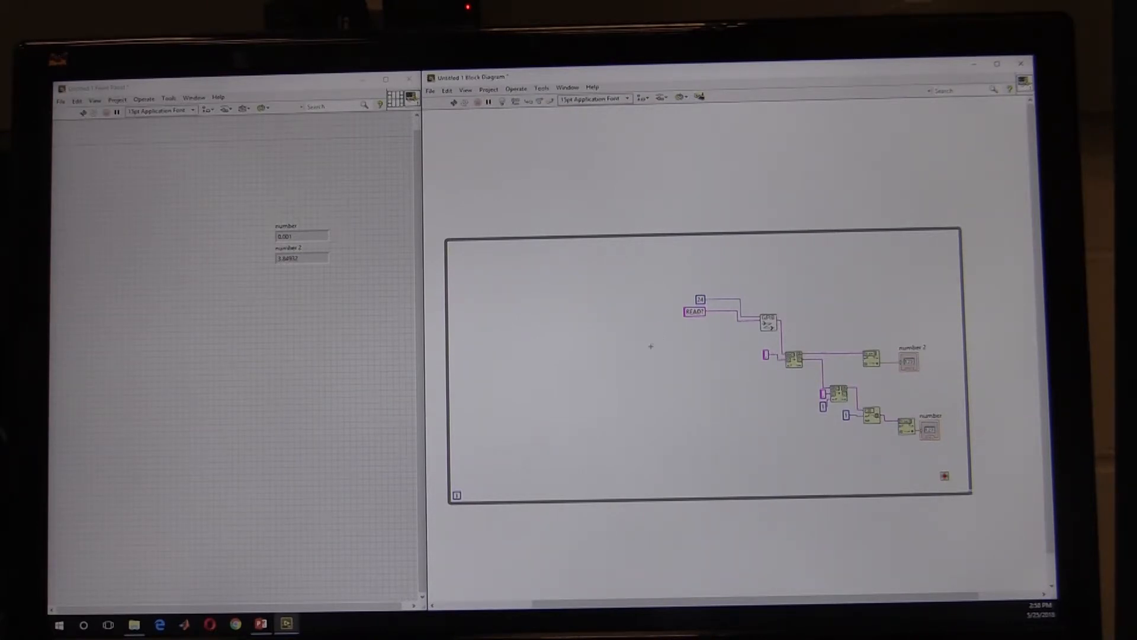
- Browse Programming functions inside the loop for the Flat Sequence structure
right_click(650, 346)
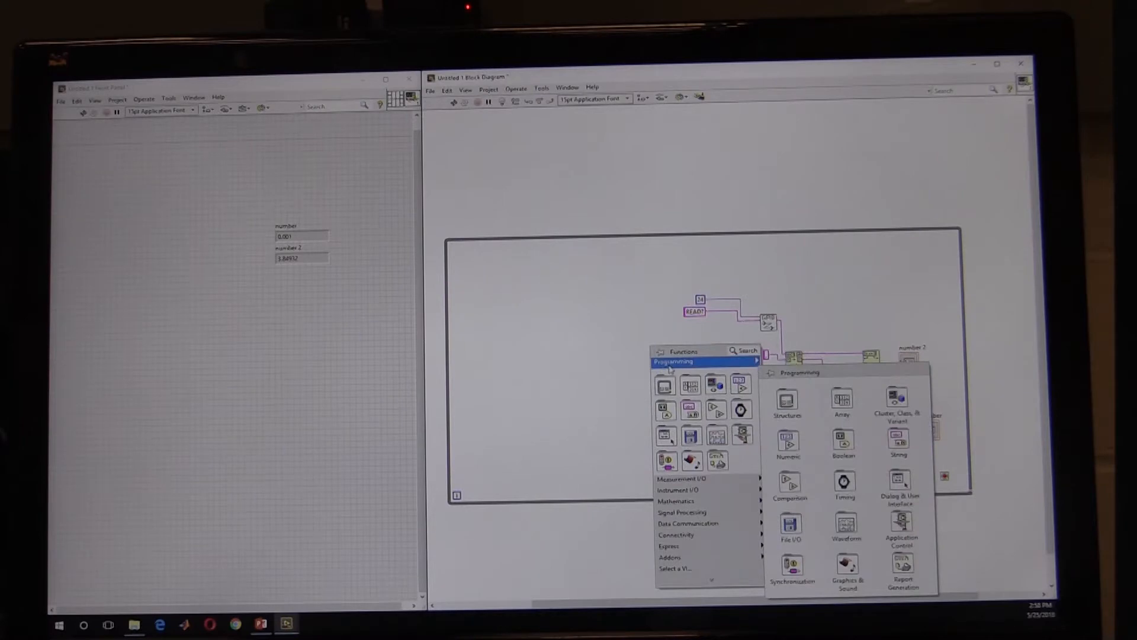
click(787, 403)
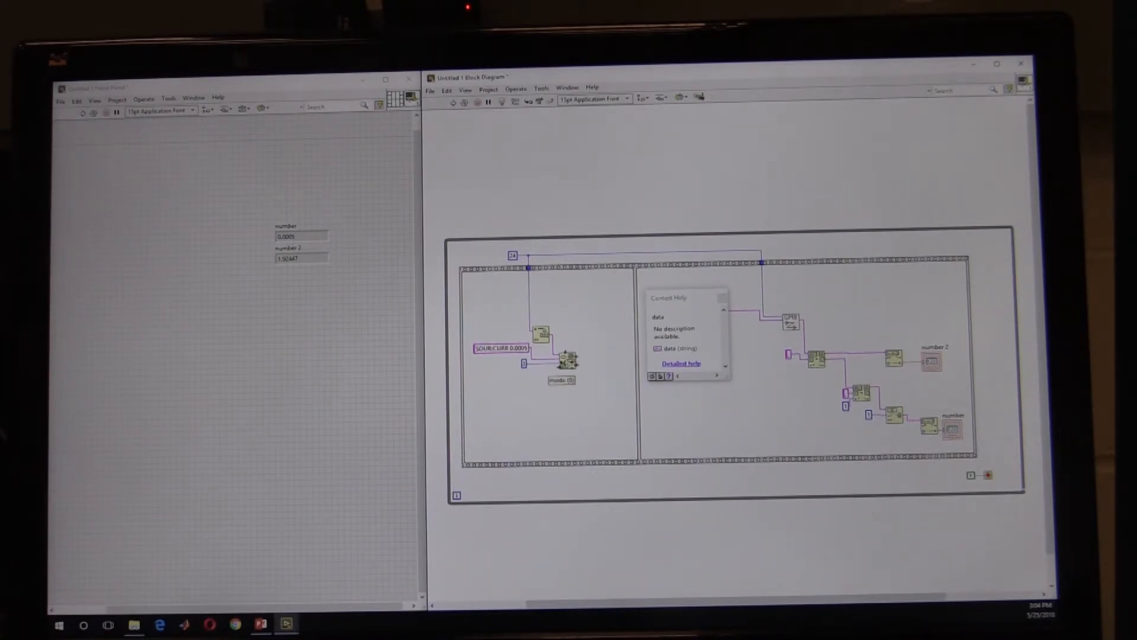
mouse_move(564, 361)
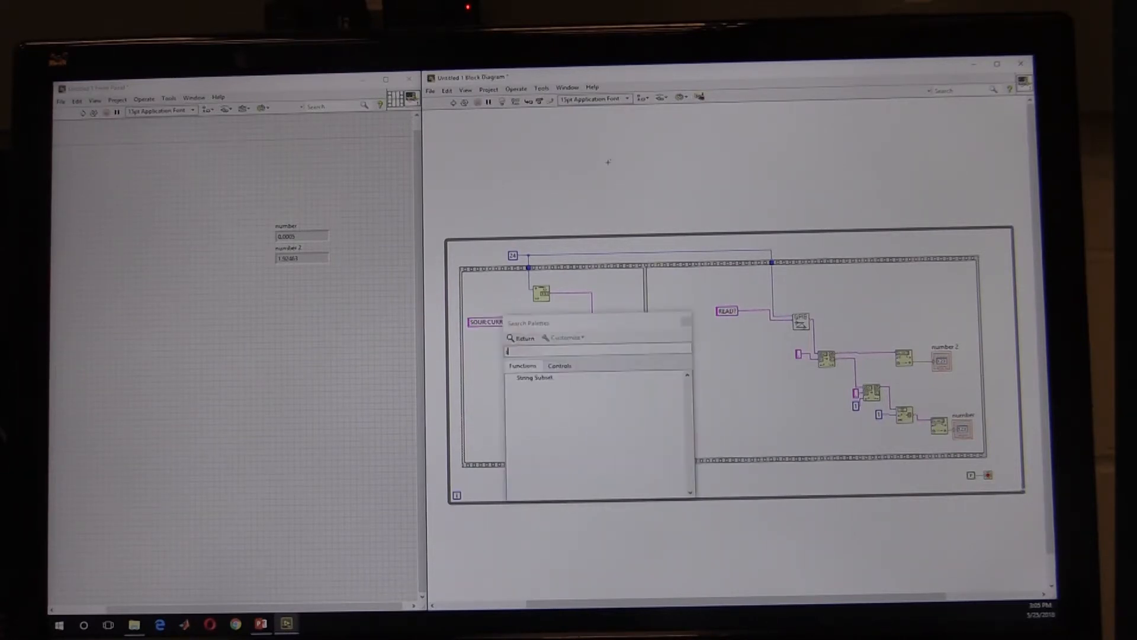
- Place a Simulate Signal node configured for a Triangle wave in the first frame
text(simulate)
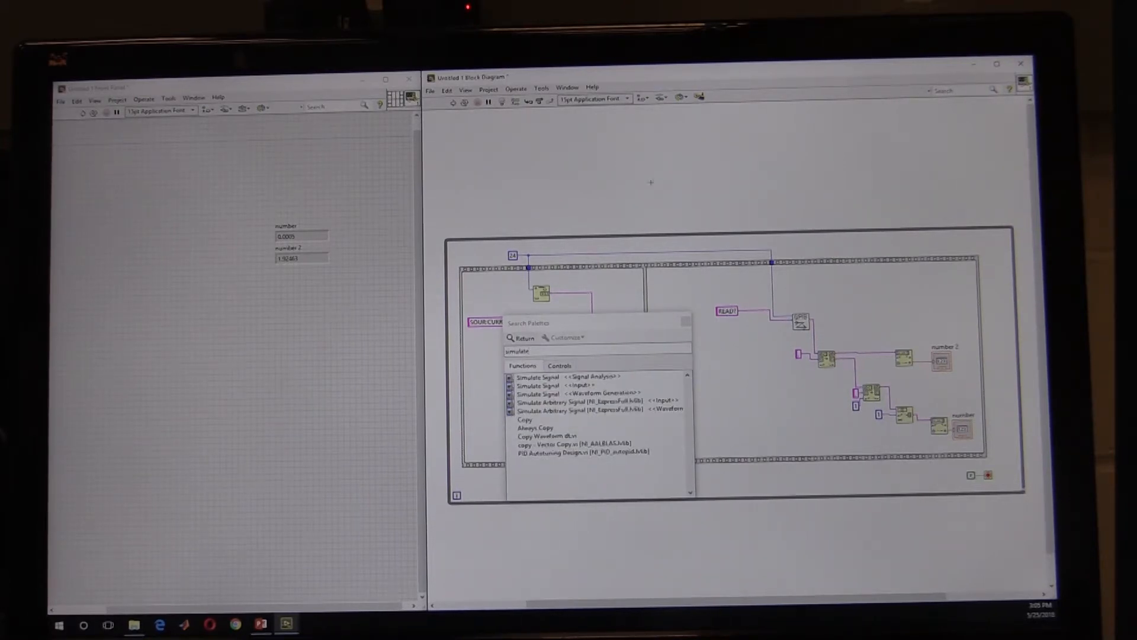
click(523, 337)
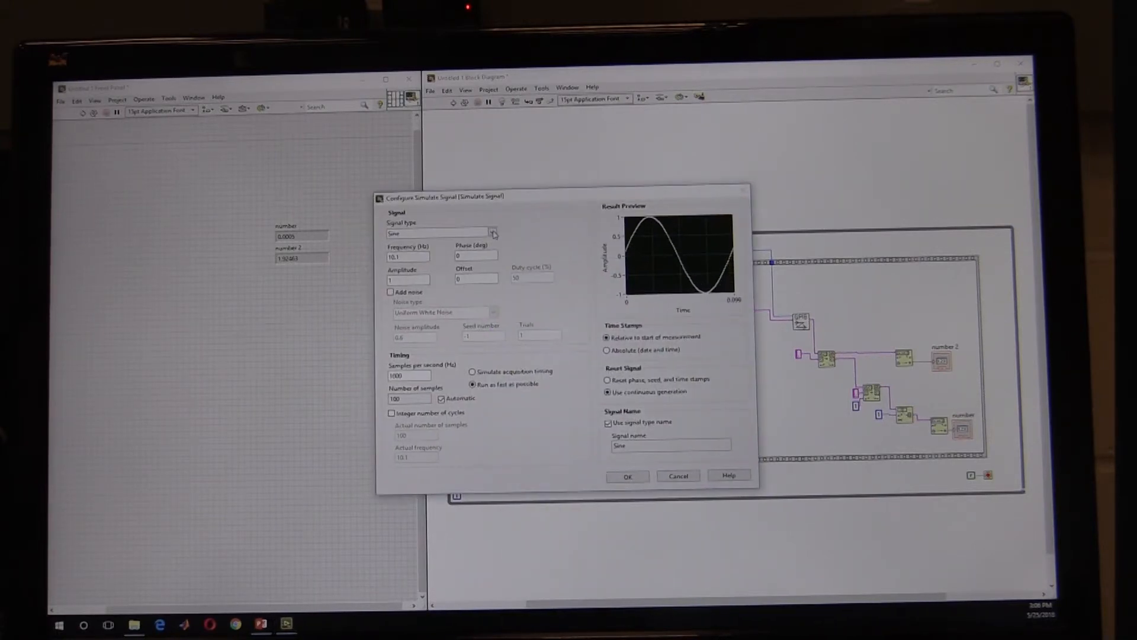
click(493, 234)
text(0)
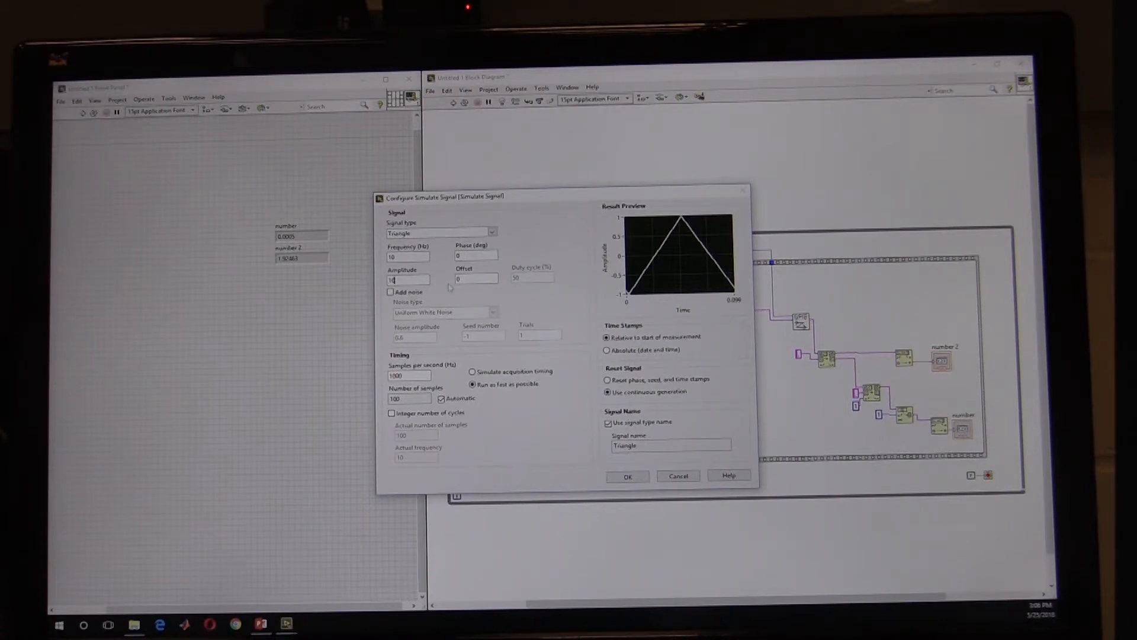
click(627, 477)
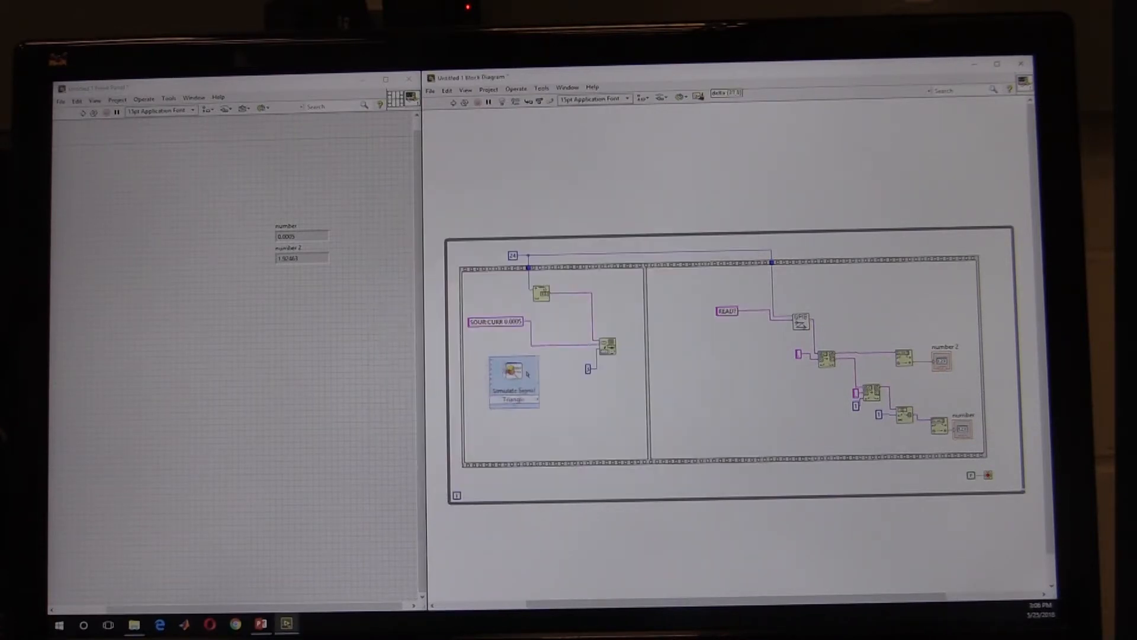
- Create numeric constants on the Simulate Signal input terminals for its parameters
click(512, 379)
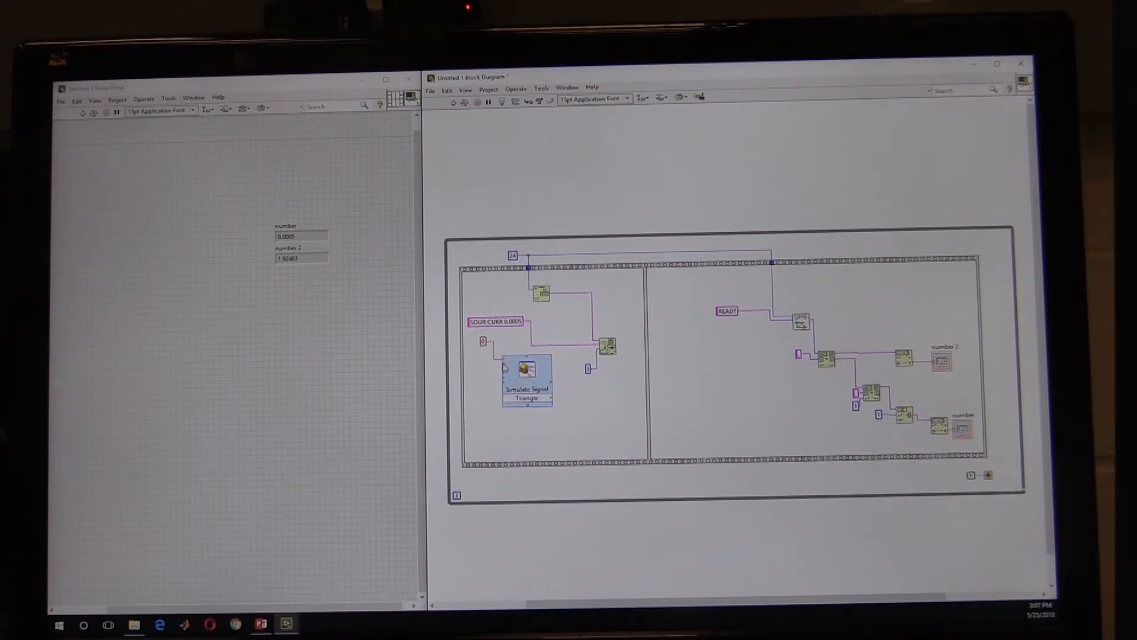
right_click(526, 377)
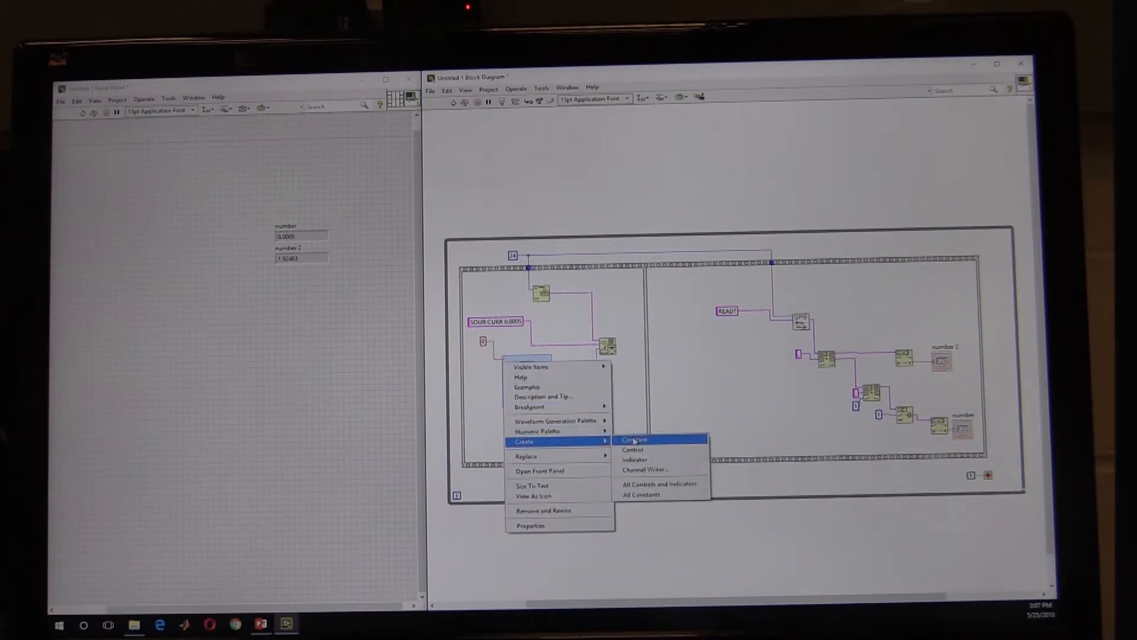
click(633, 440)
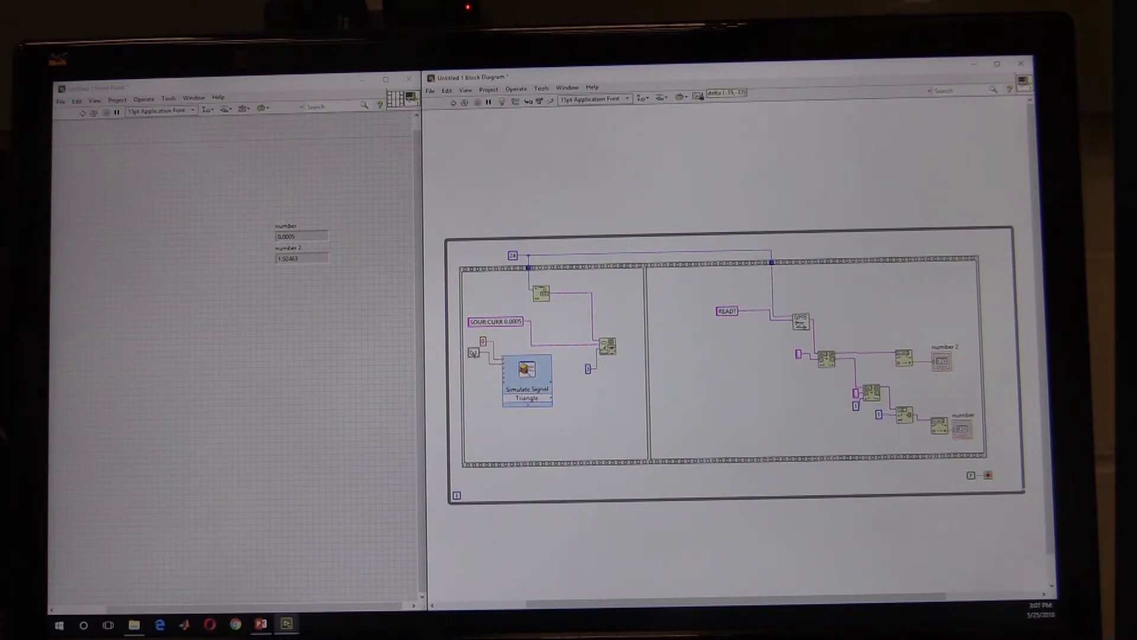
right_click(526, 369)
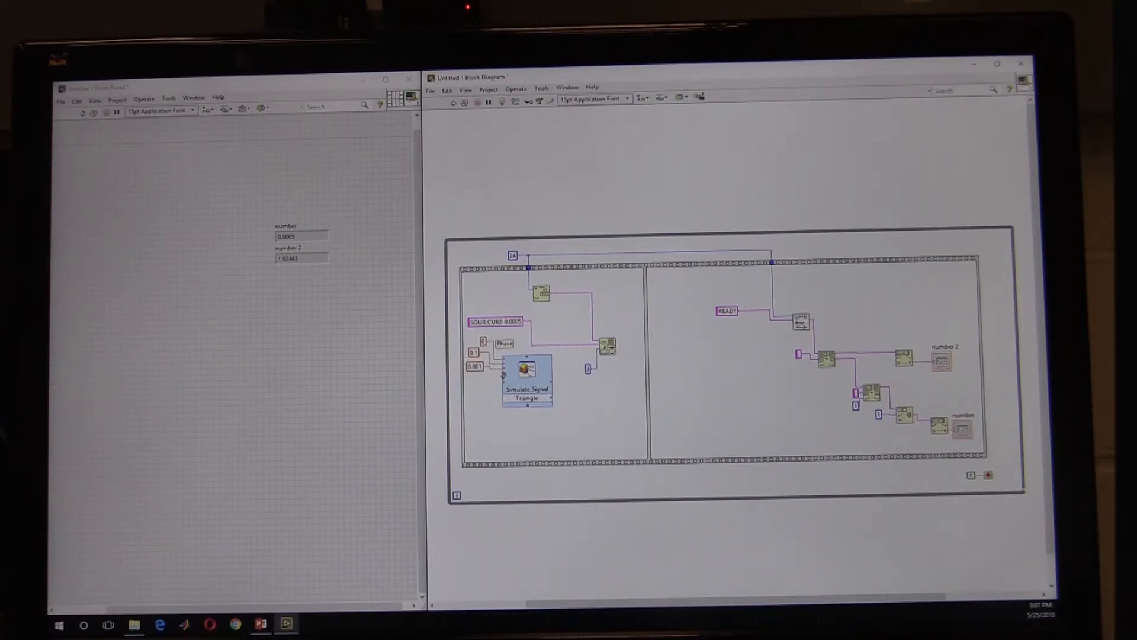
right_click(526, 366)
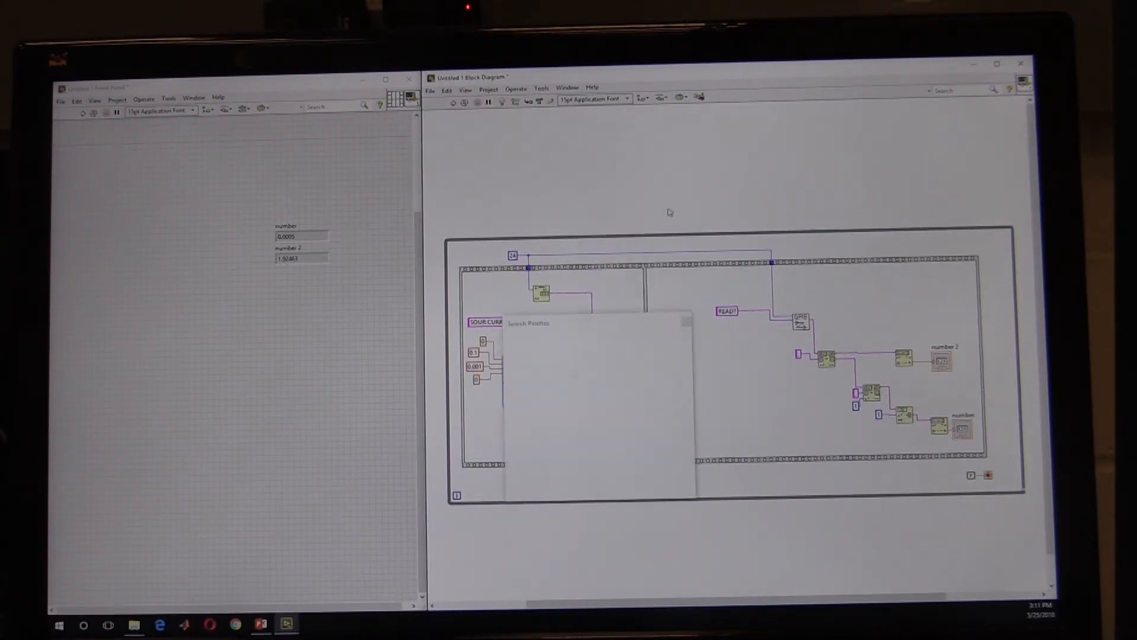
- Add Convert from Dynamic Data set to Single scalar after the triangle signal
text(convert from dynamic)
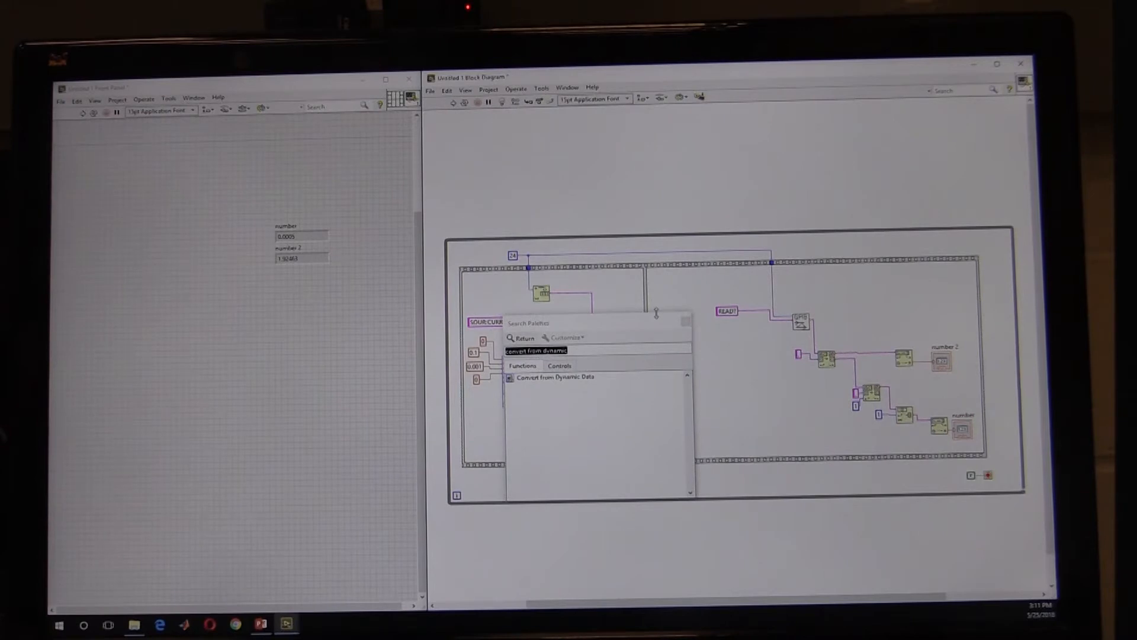
click(555, 377)
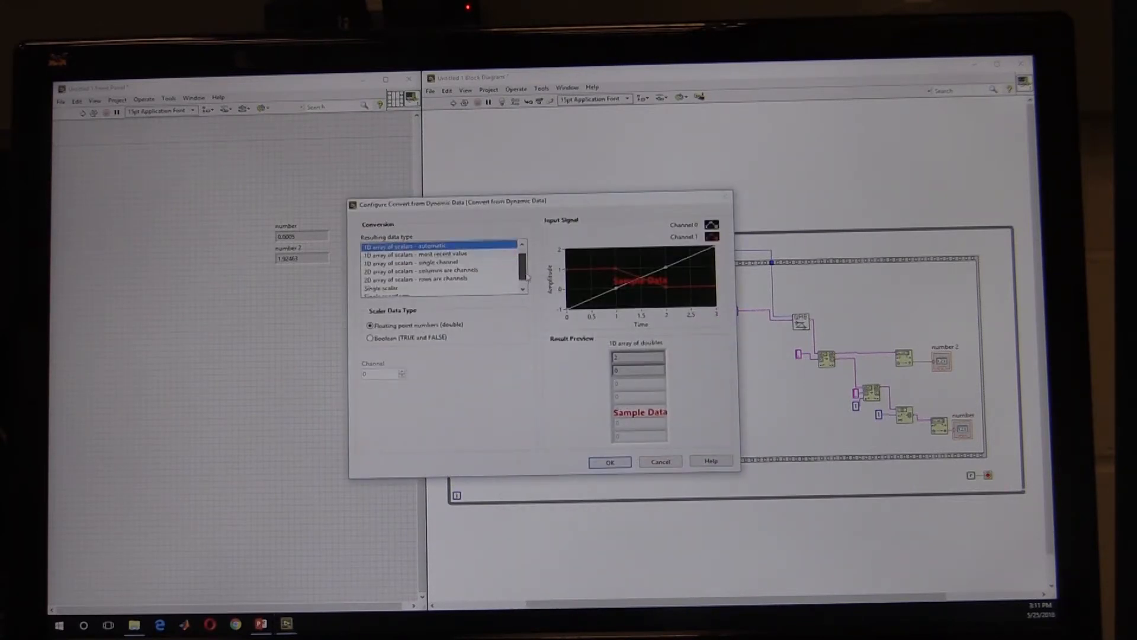
click(382, 278)
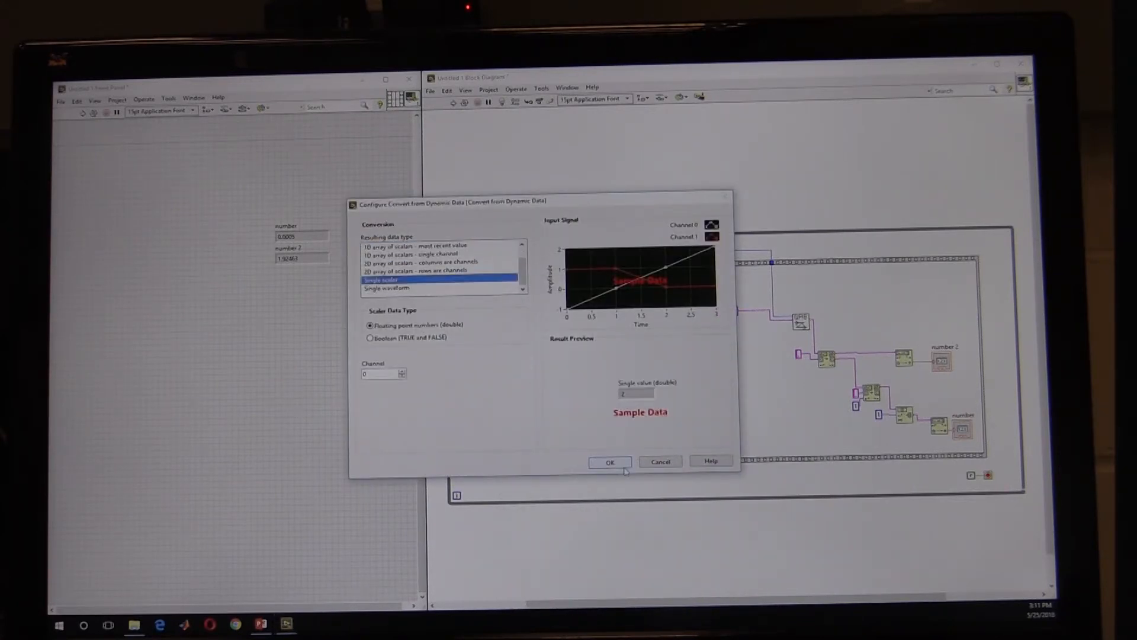
click(609, 461)
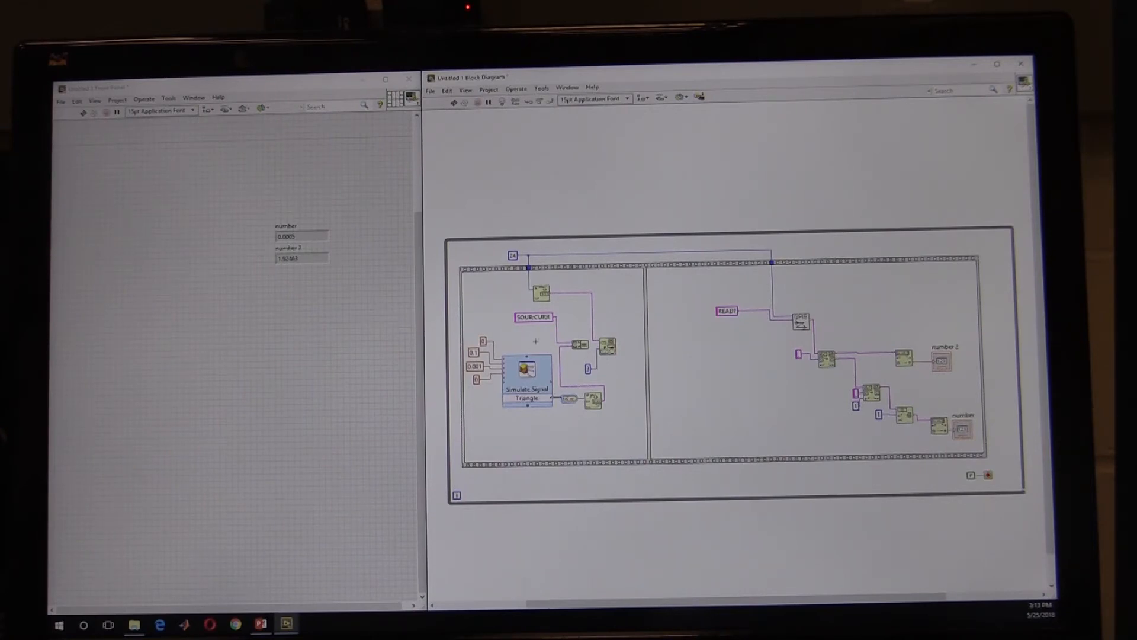
mouse_move(588, 341)
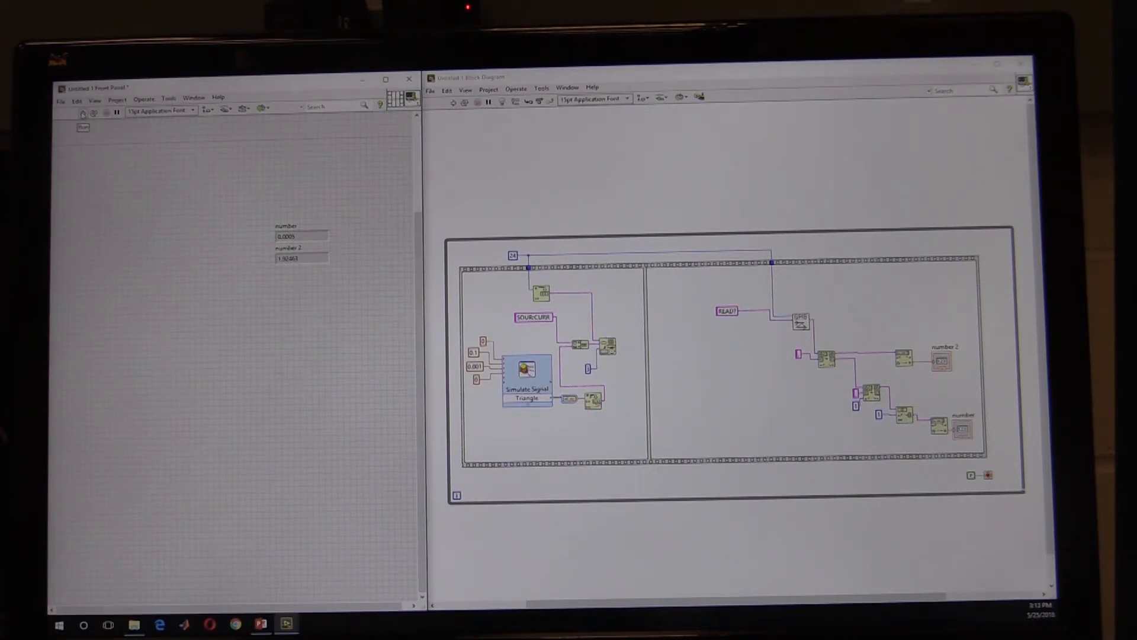
- Run the VI to take new current and voltage readings
click(82, 114)
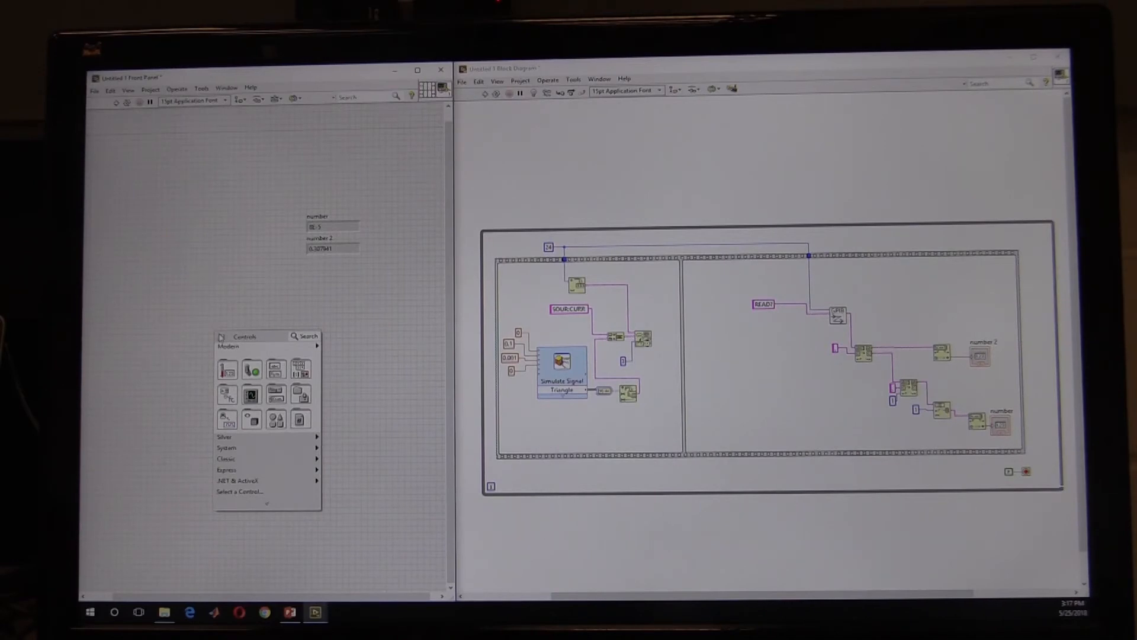
- Add an XY Graph to the front panel and place a Bundle node on the diagram
click(250, 395)
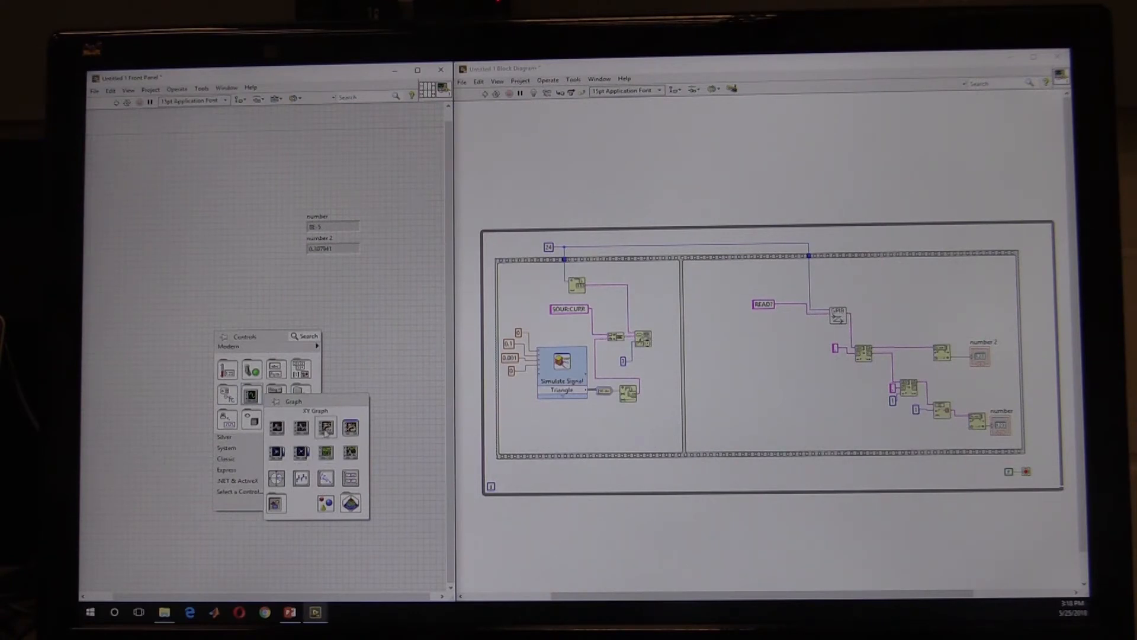
click(276, 427)
text(bundle)
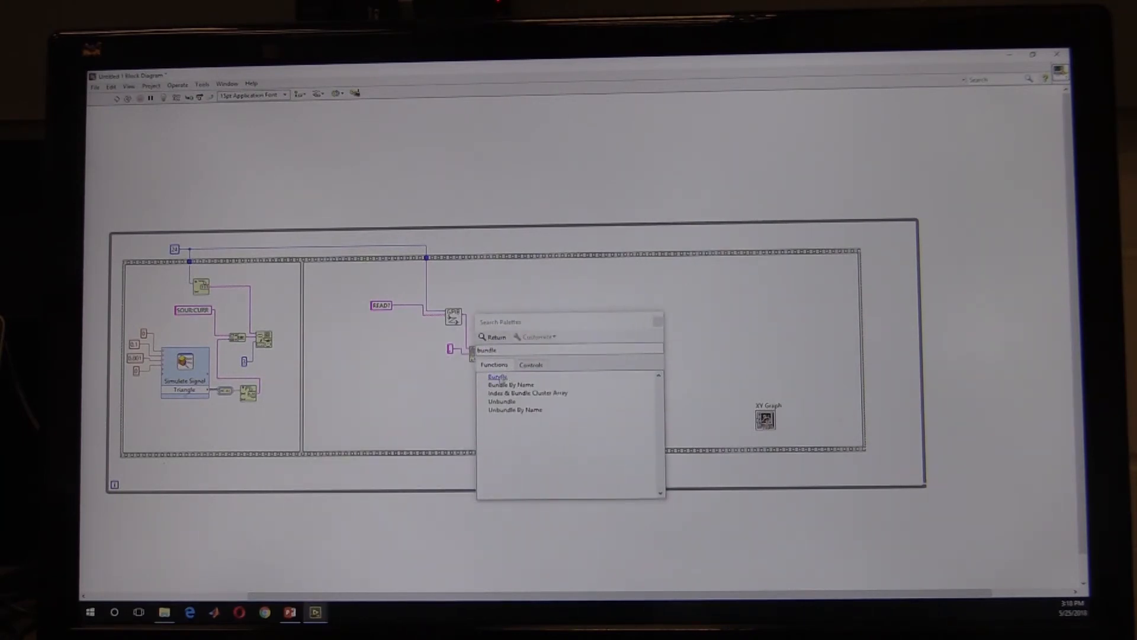
click(493, 335)
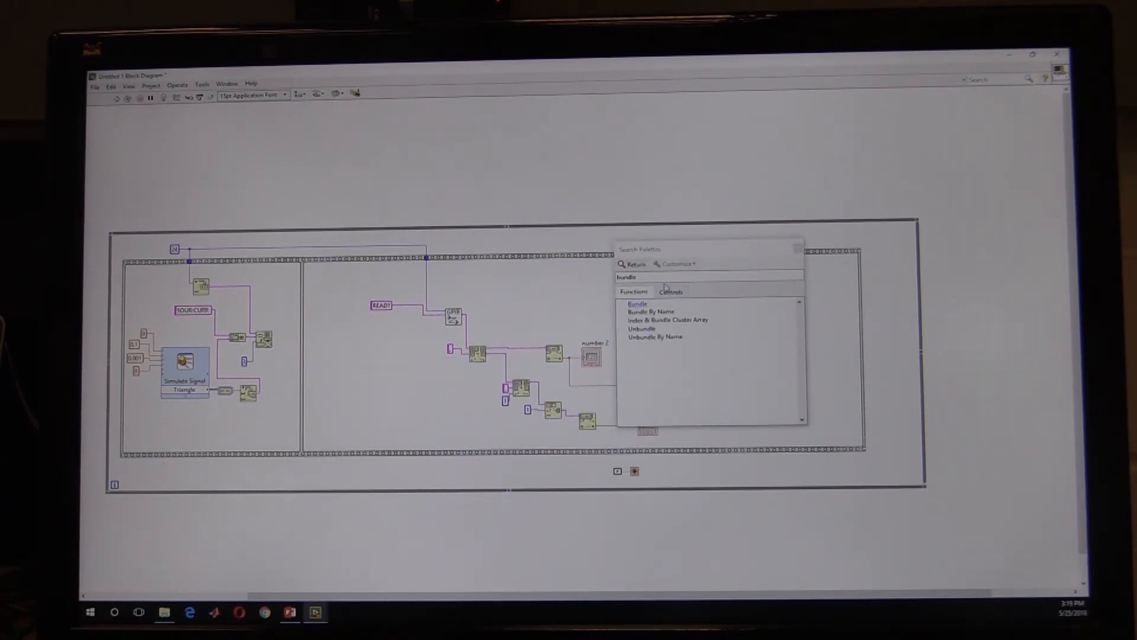
click(634, 263)
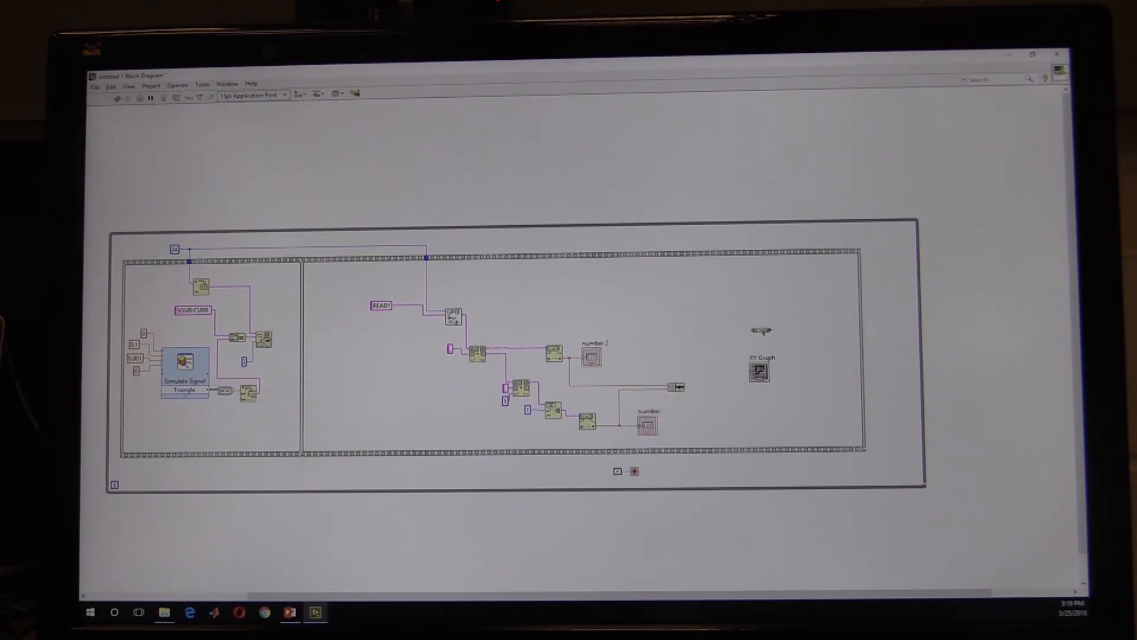
mouse_move(709, 362)
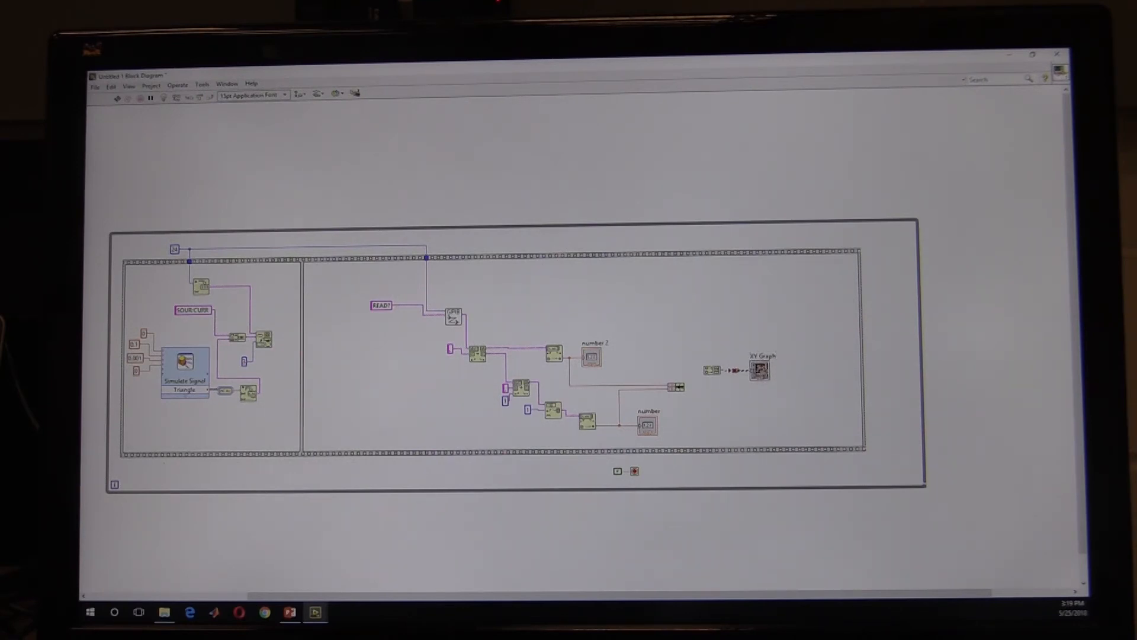
- Create a local variable of the XY Graph to receive the bundled readings
right_click(759, 371)
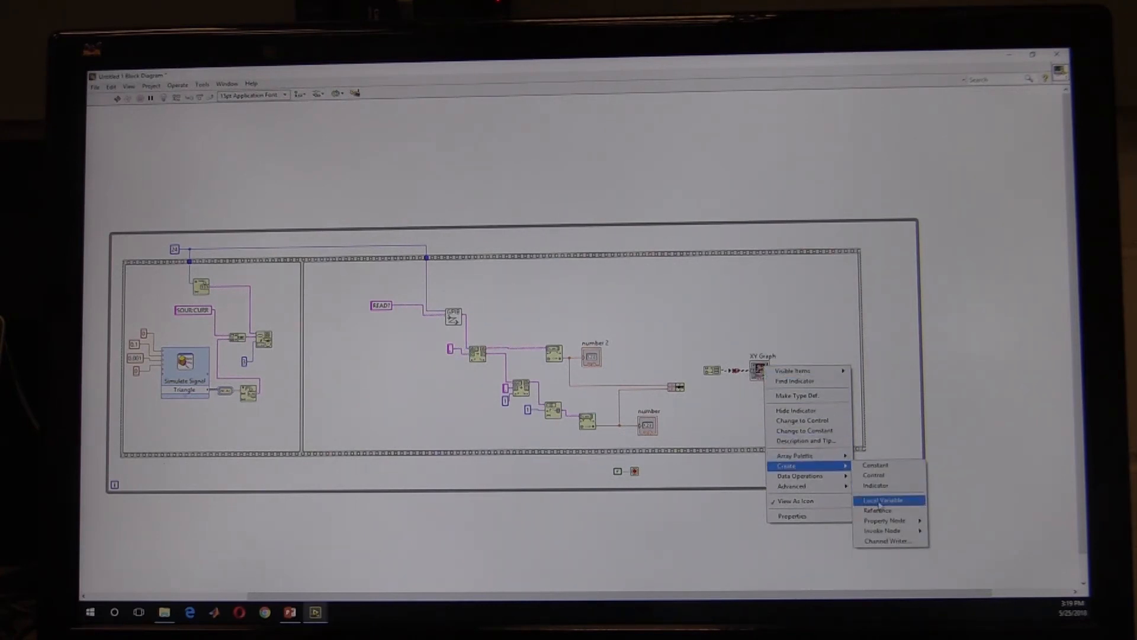
click(882, 499)
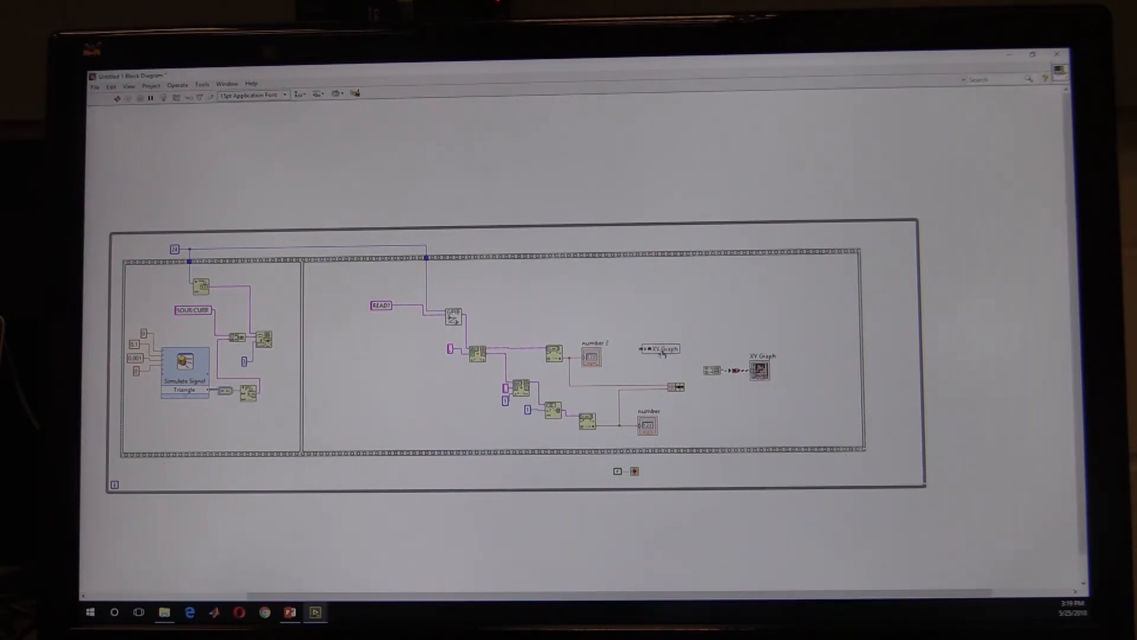
right_click(673, 355)
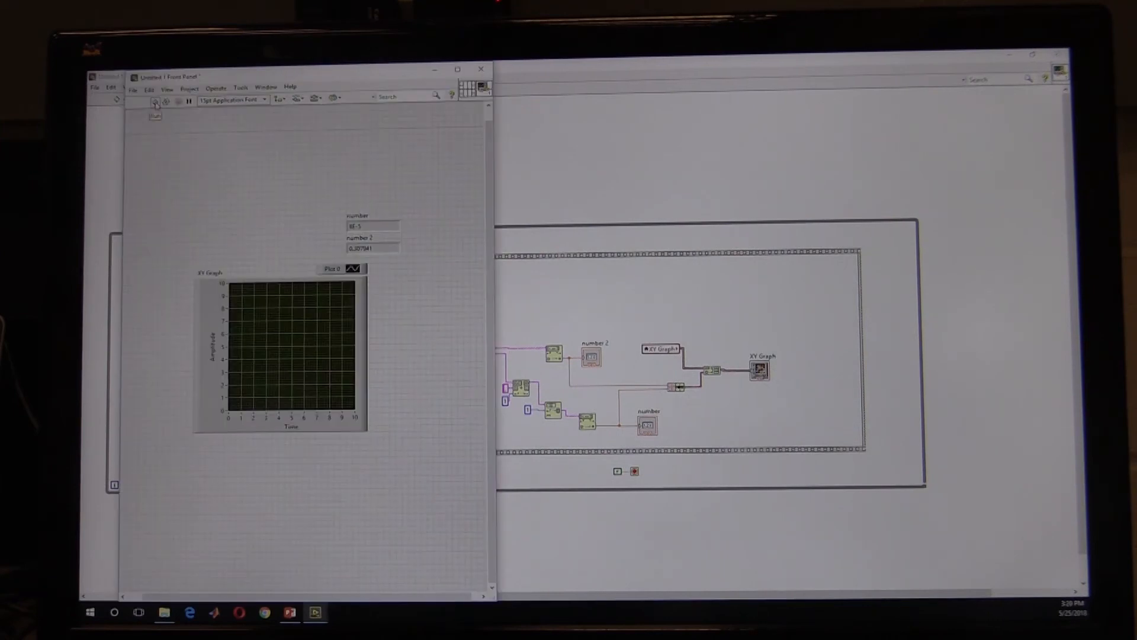
- Run the VI to test the live XY plot
click(154, 102)
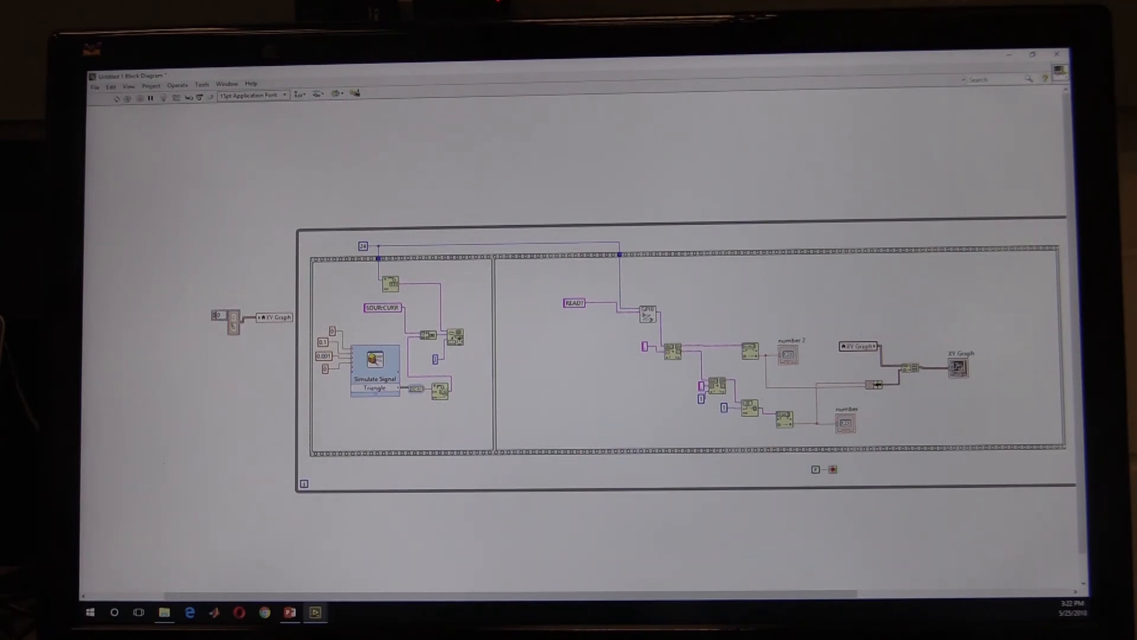
mouse_move(244, 279)
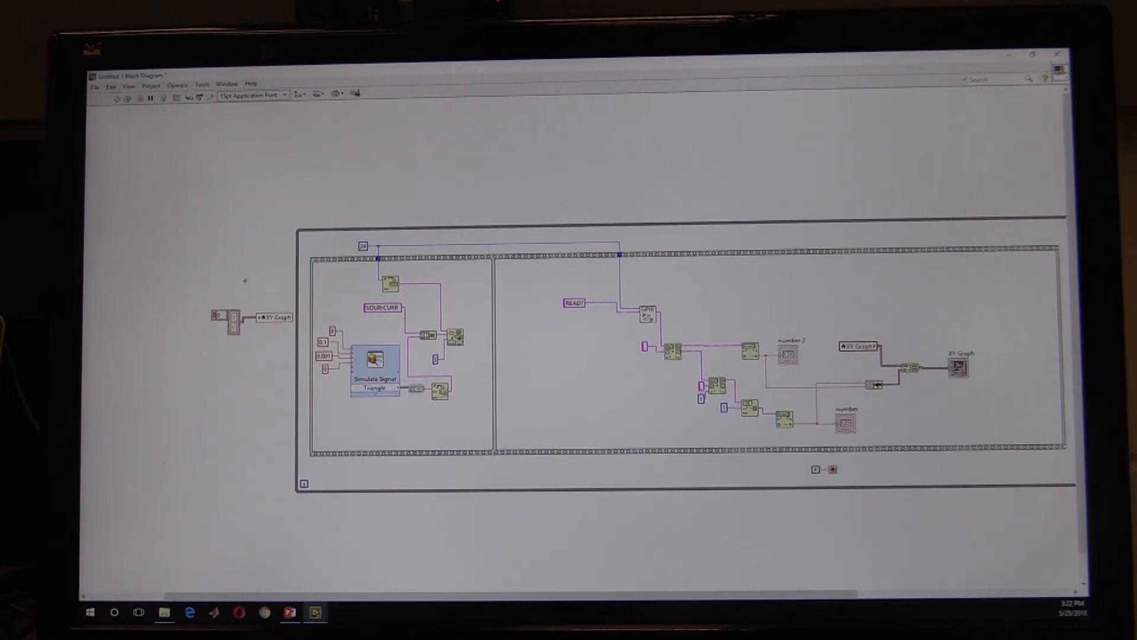